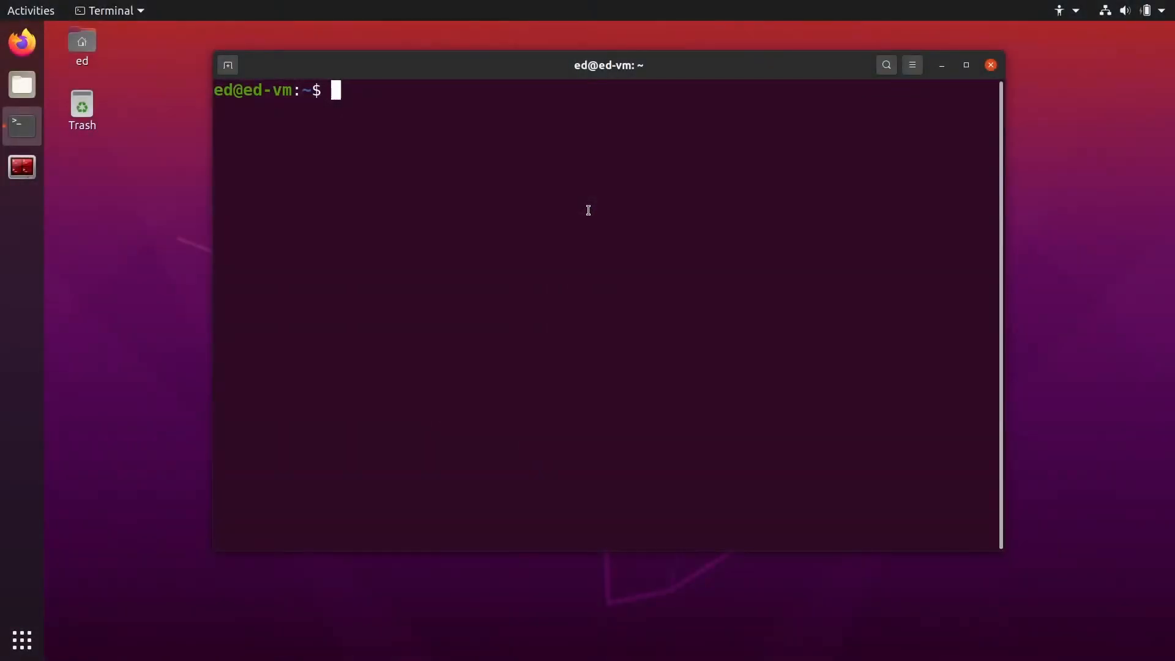
Step: Sketch the ps, grep and kill commands at the prompt before clearing them
type("ps")
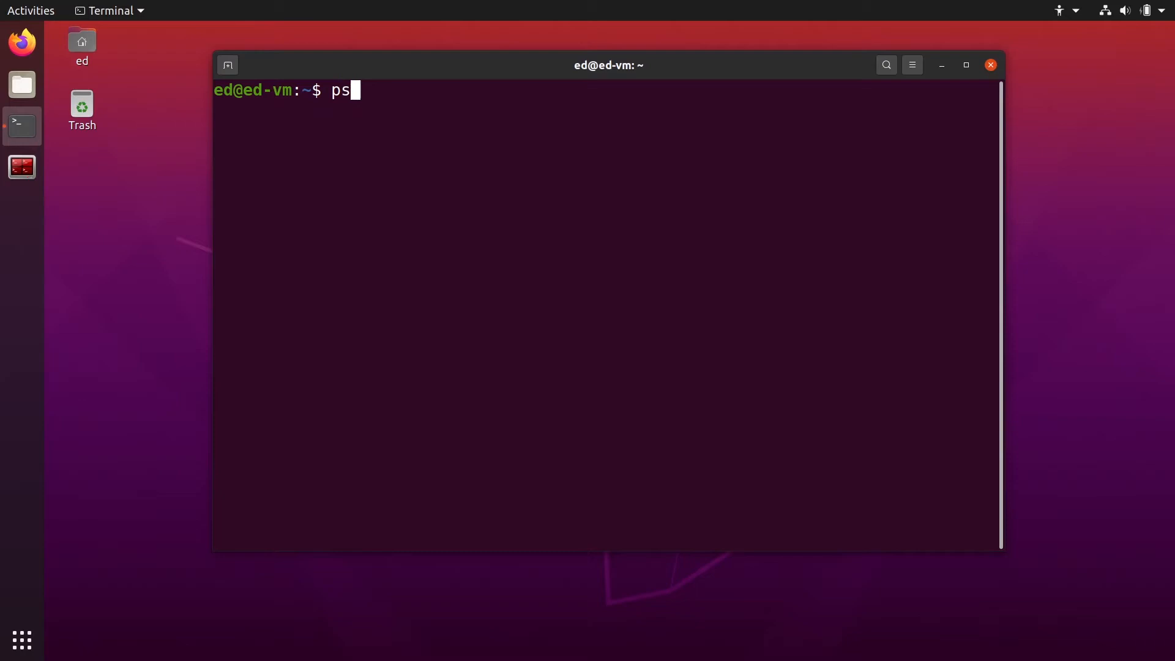
type("grep")
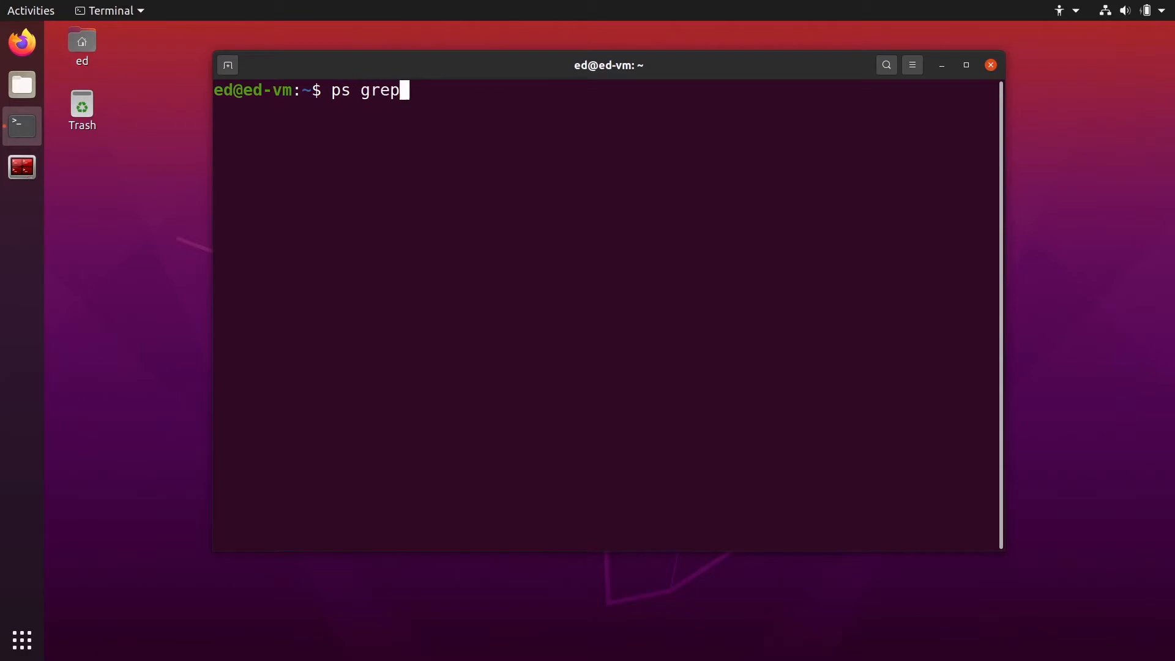
type("kil")
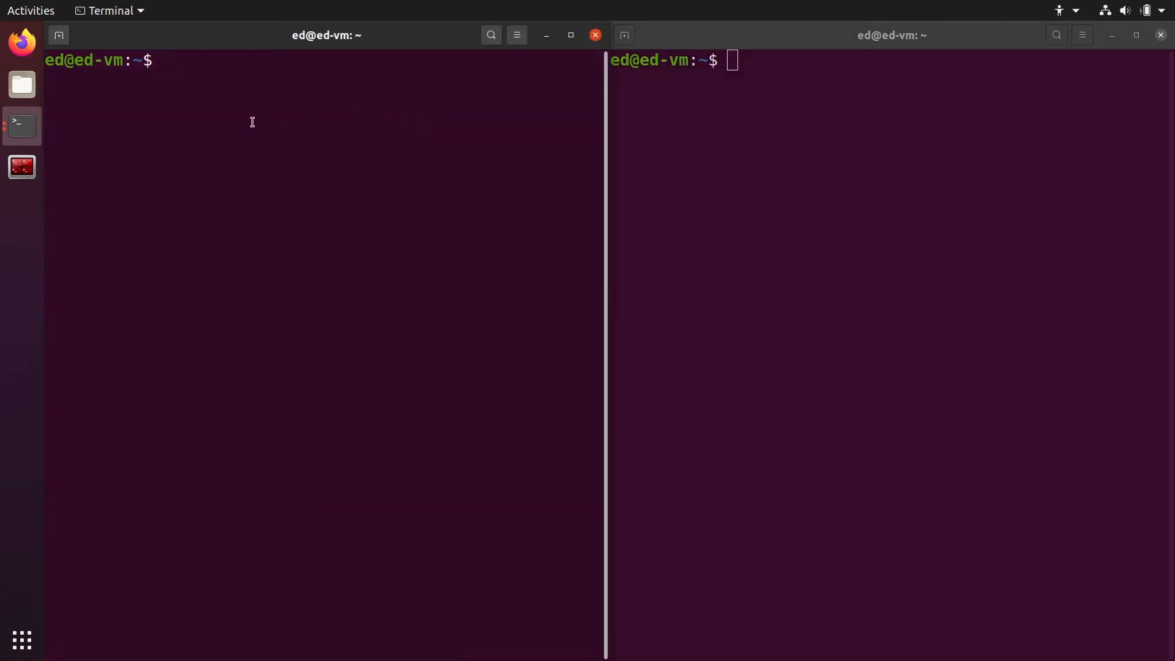
Step: Move into Documents and view gpl-3.0.txt in less, scrolling through it
type("cd Documents/")
type("ls")
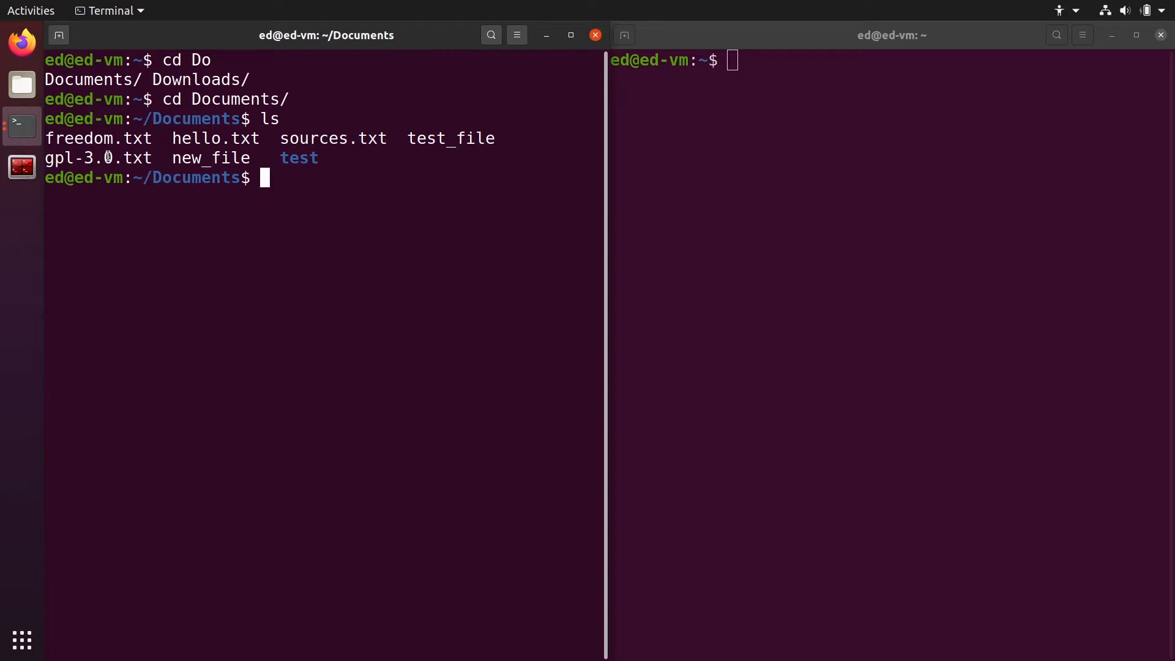
type("less gp")
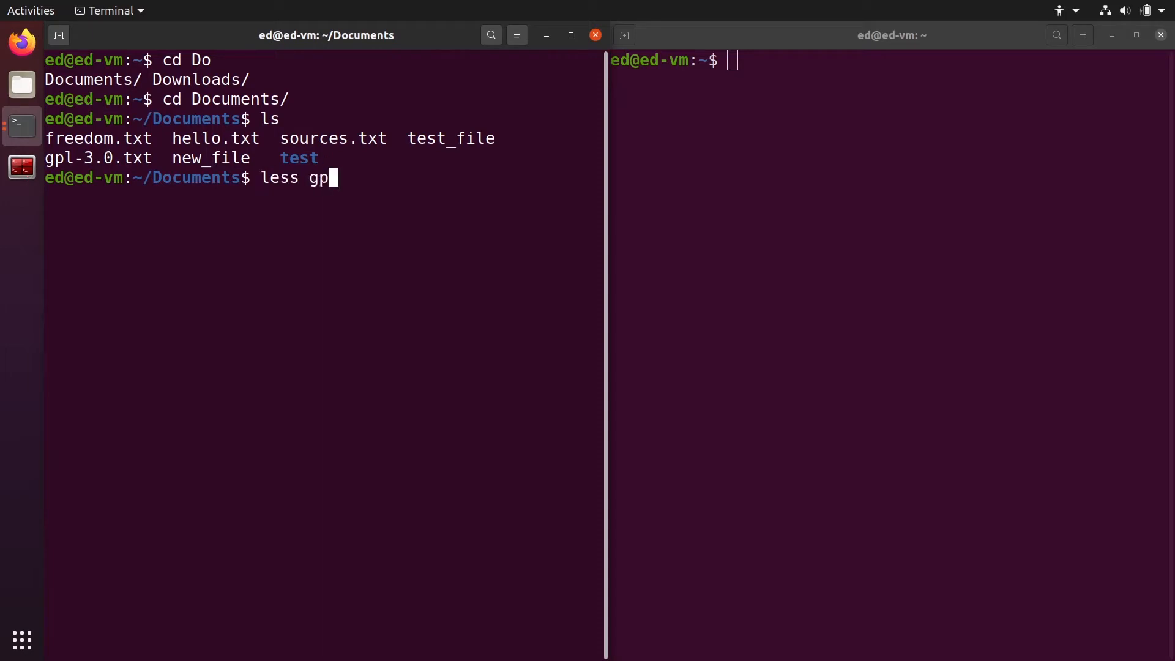
key("Return")
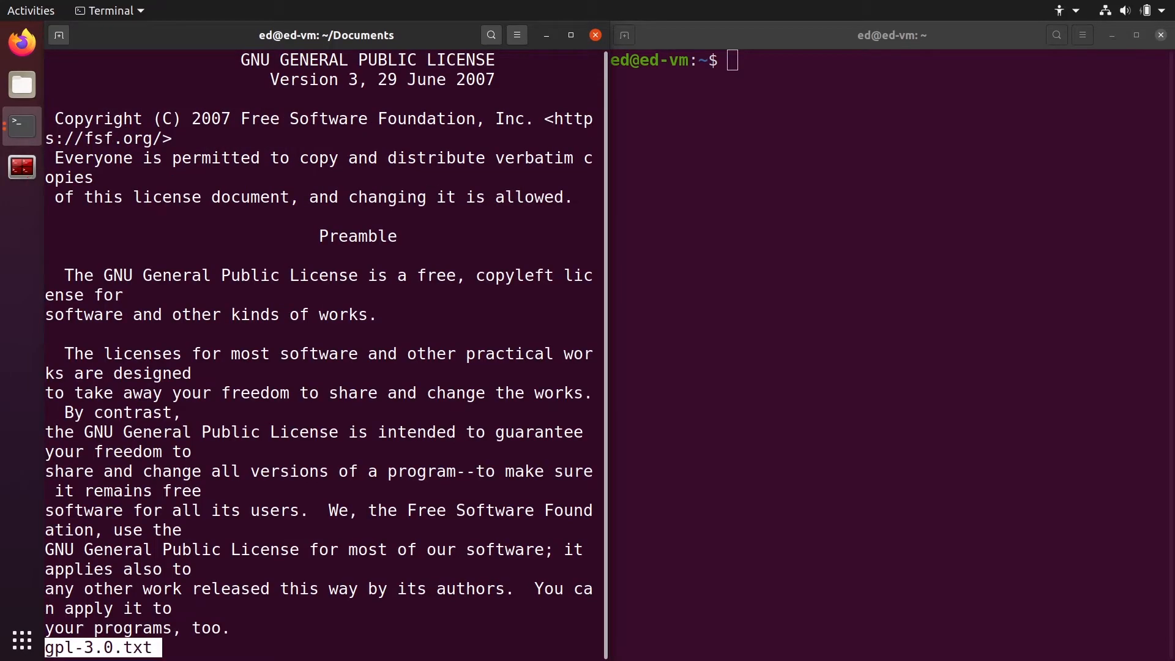
scroll("down", 3)
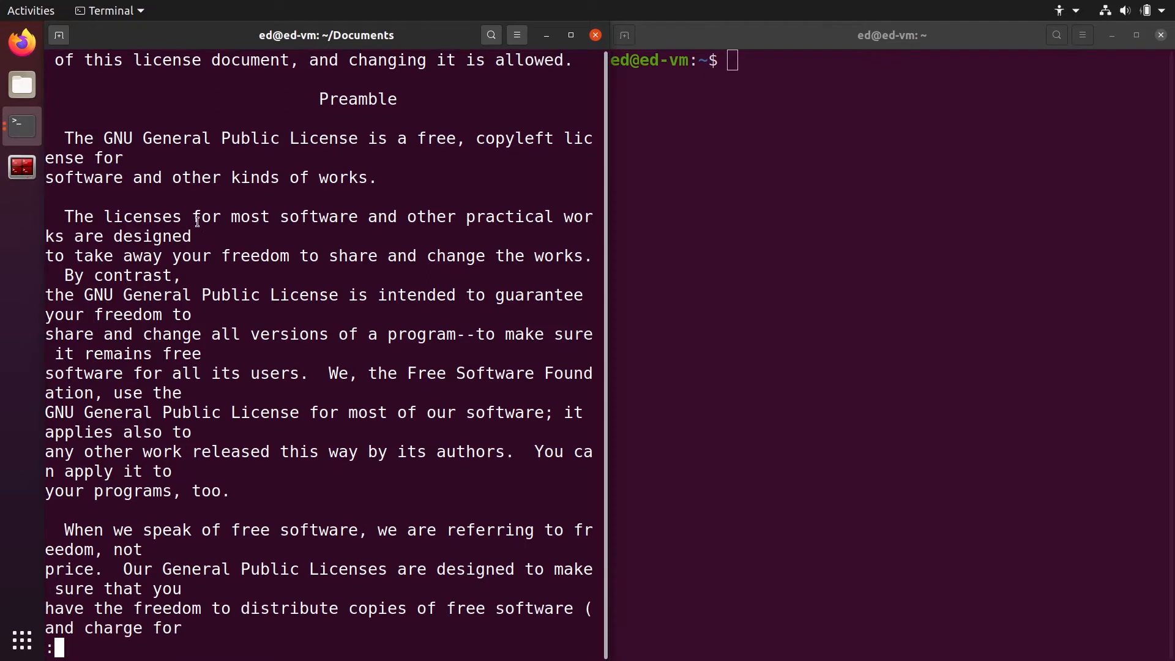
scroll("up", 3)
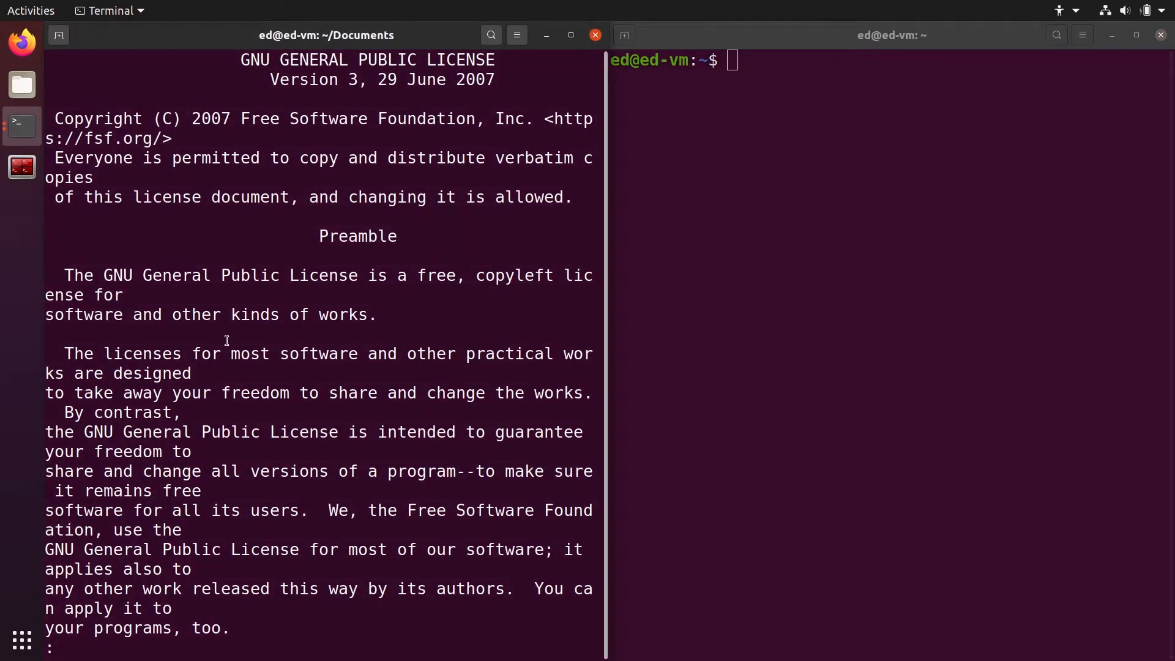
mouse_move(22, 43)
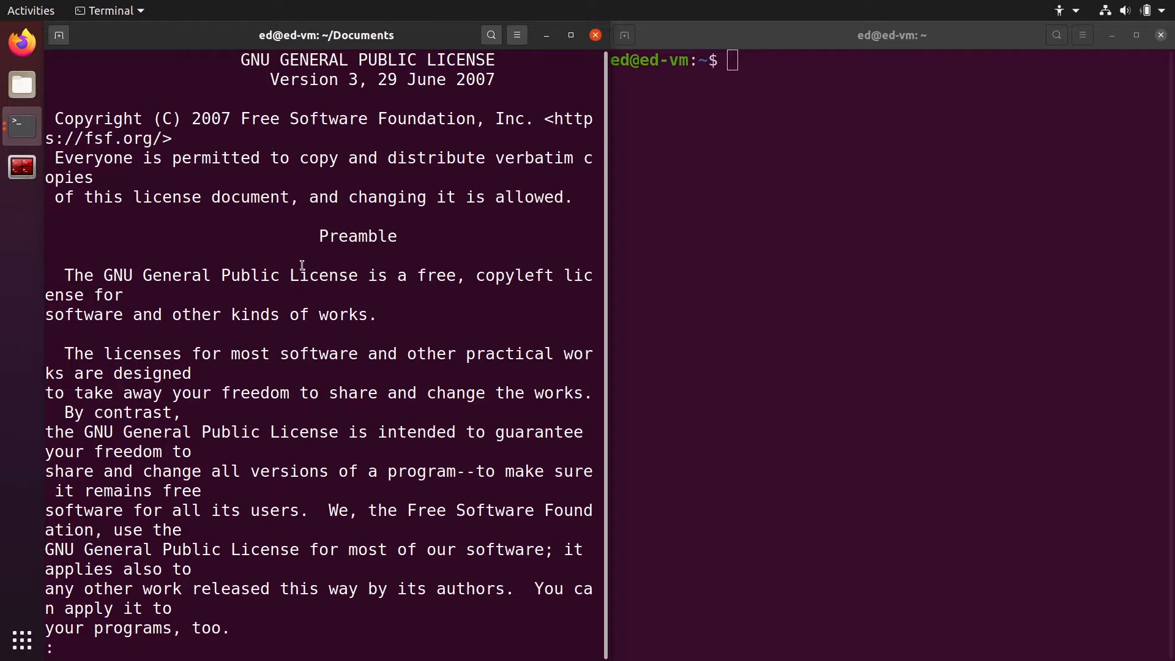
mouse_move(370, 254)
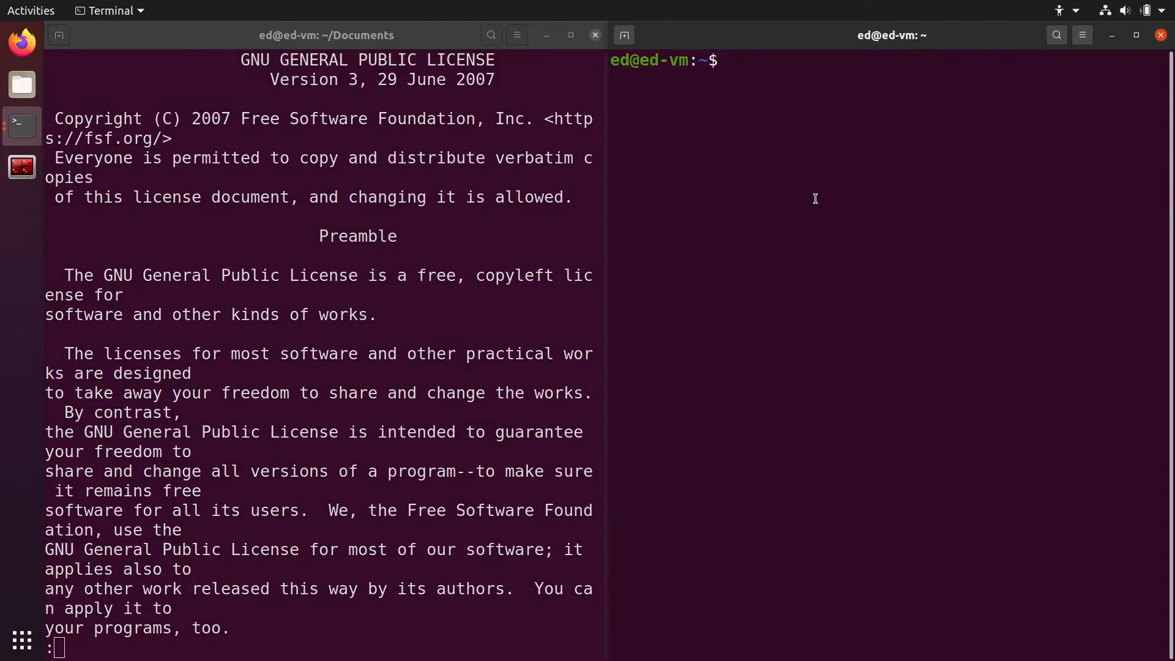
Step: Run ps to show the session's bash and ps processes, then prepare ps aux
type("ps")
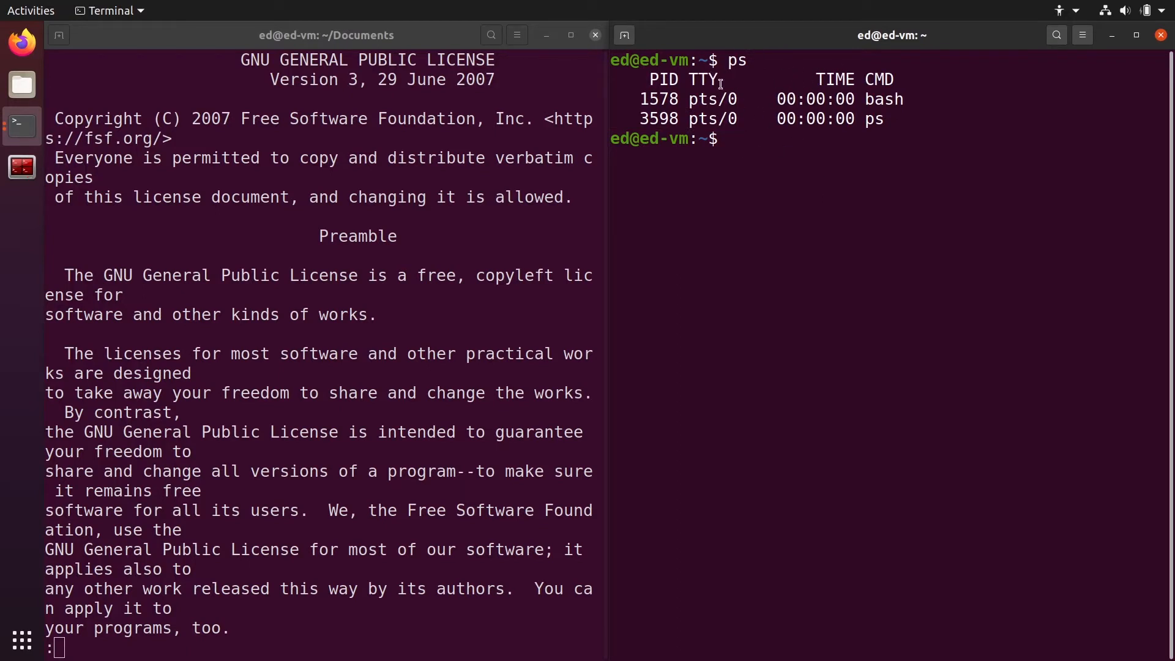
mouse_move(892, 118)
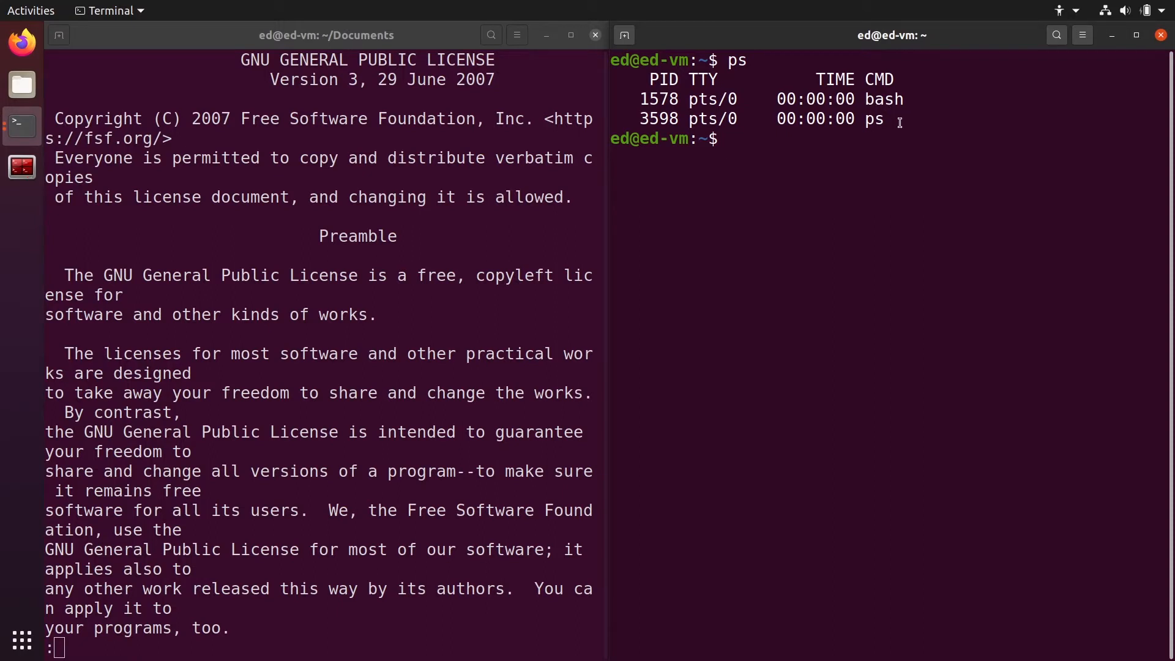
double_click(884, 97)
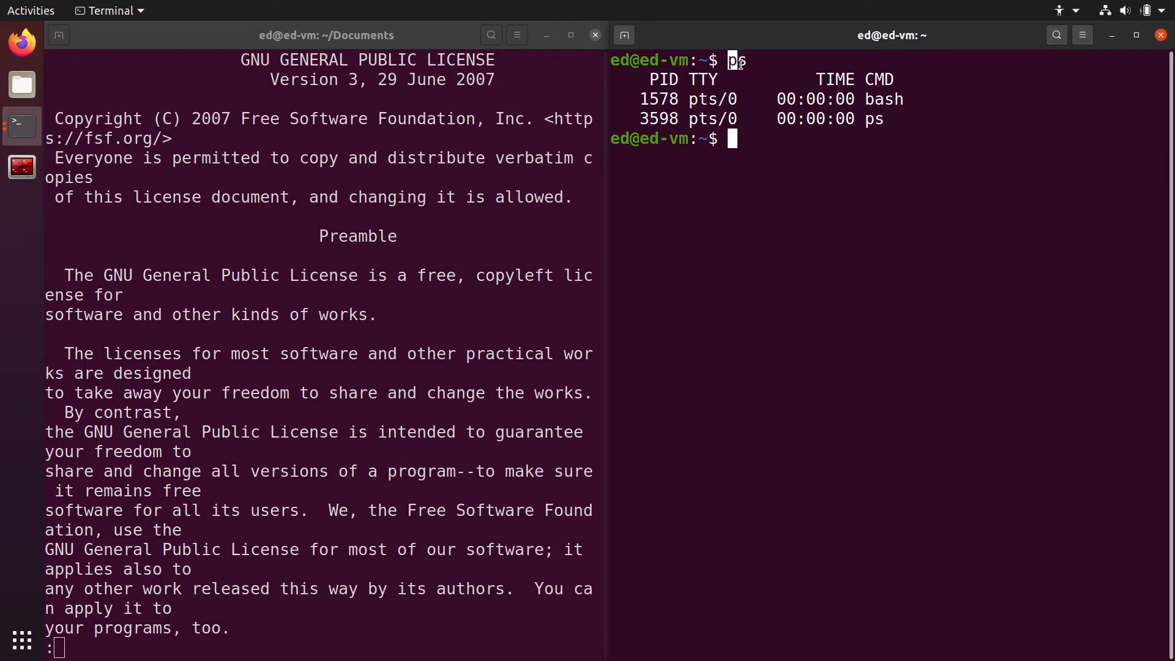
type("ps")
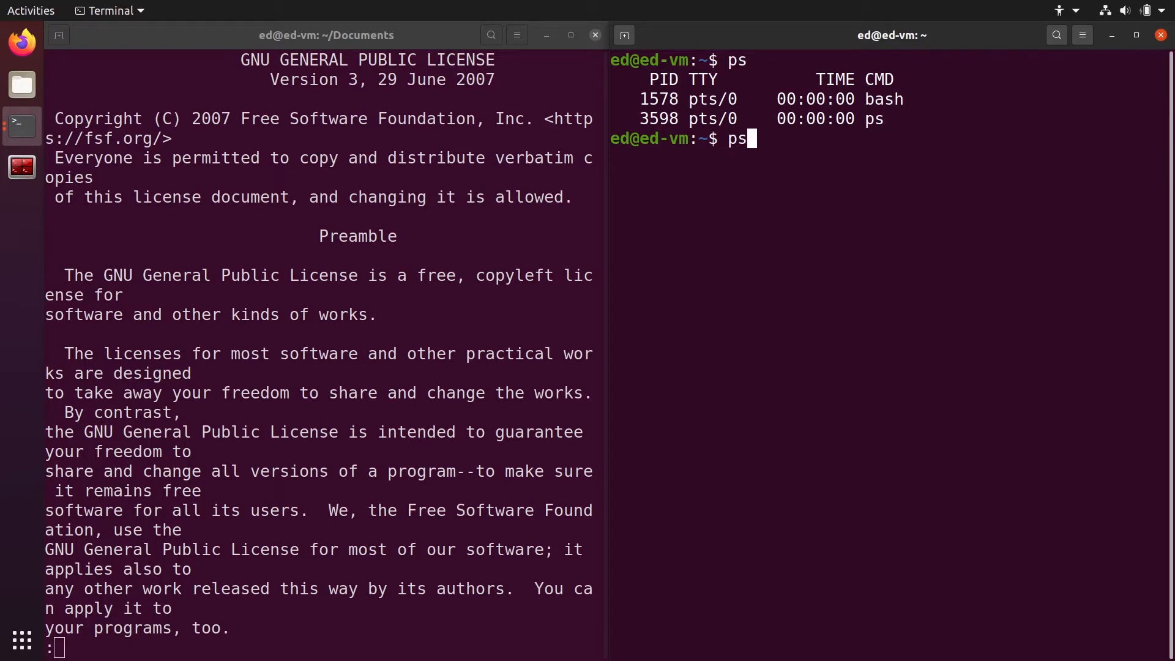
type("aux")
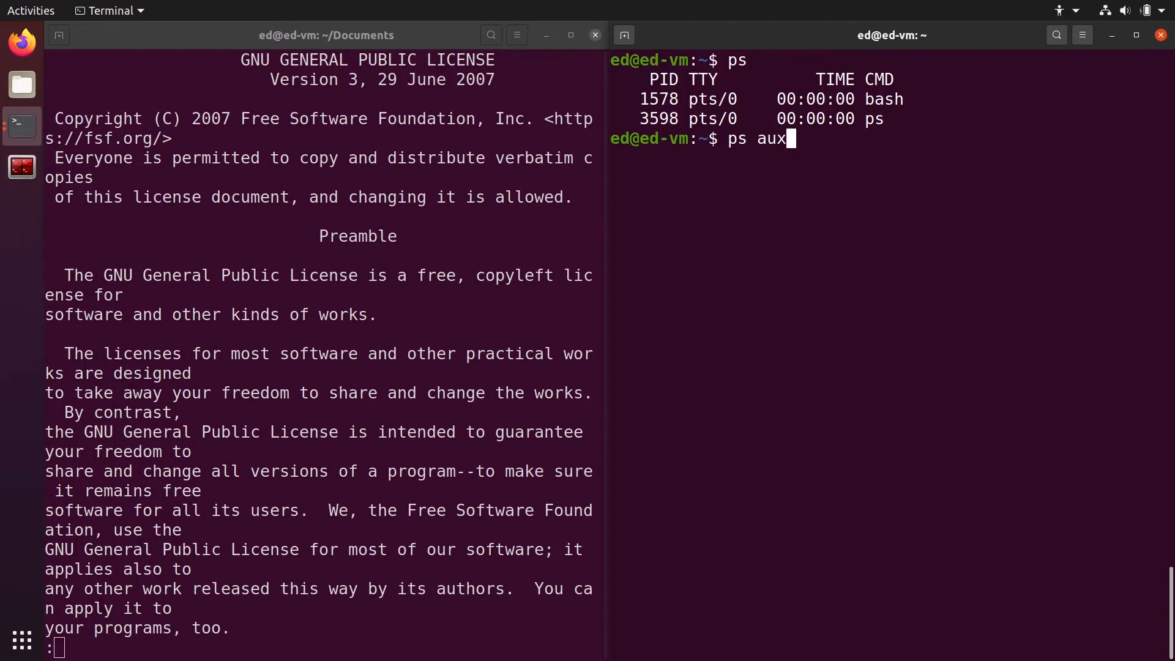
Step: Run ps aux to list every running process, including less gpl-3.0.txt
key("Return")
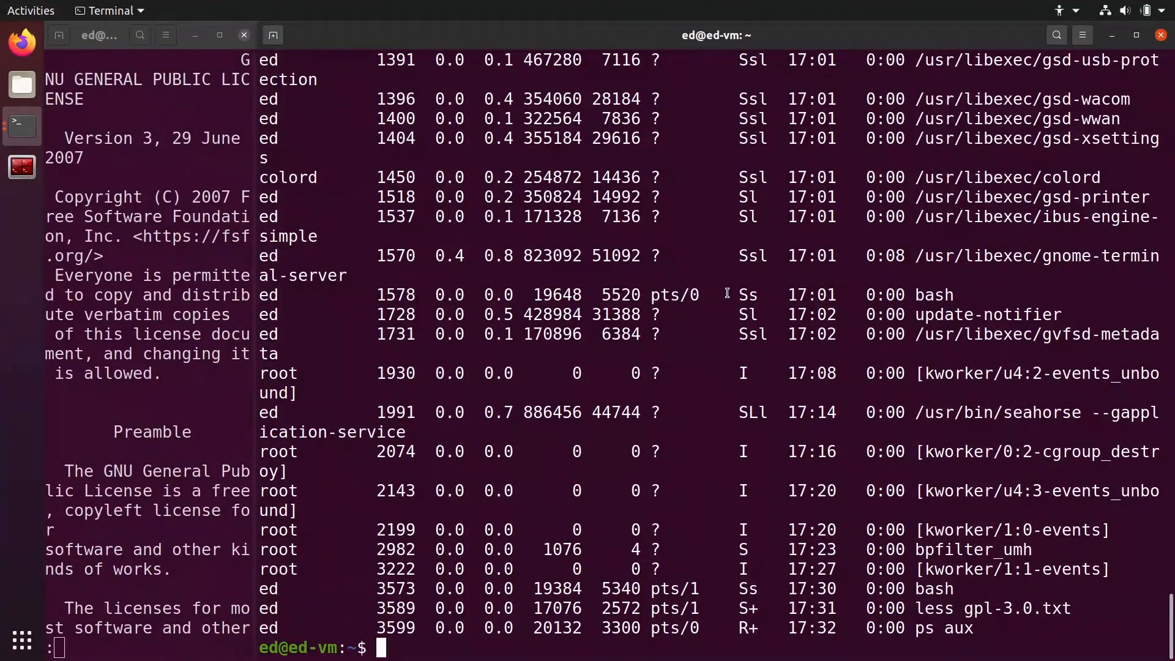
scroll("up", 3)
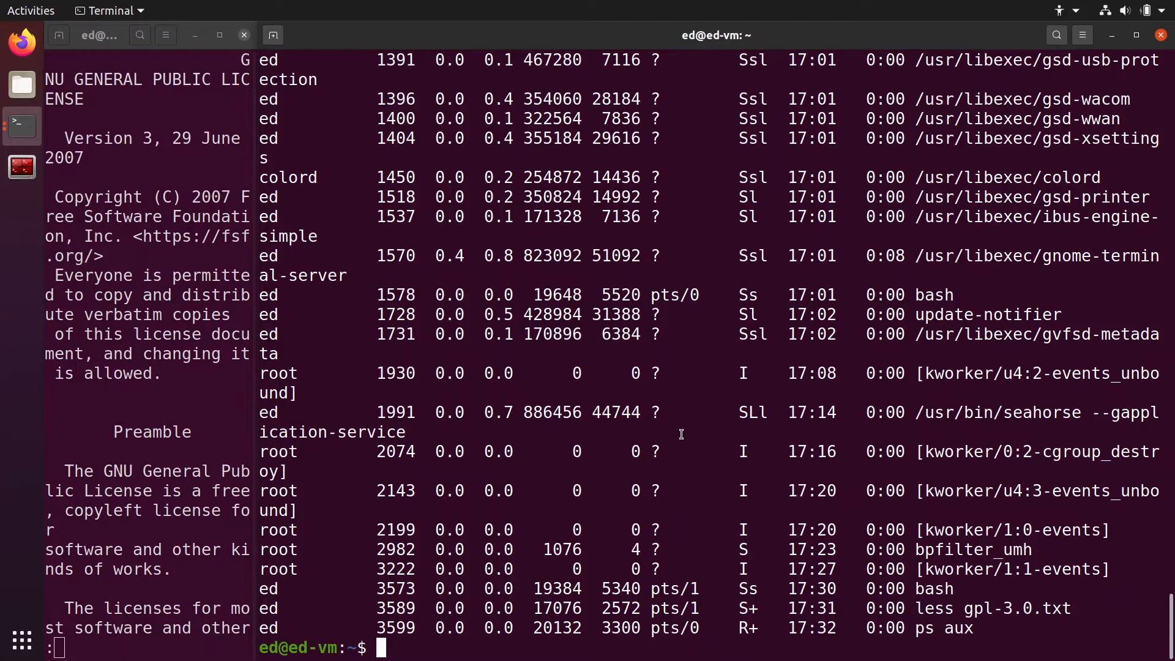
Step: Count the process listing with ps aux | wc, giving 190 lines, then clear the screen
type("ps aux")
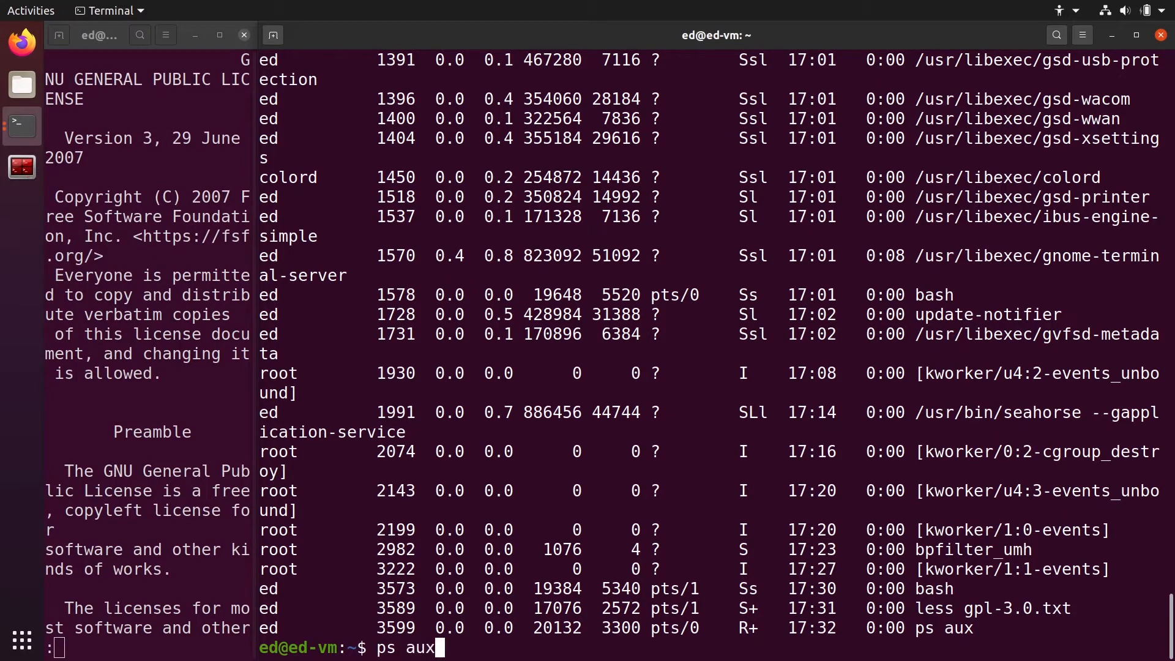
type("|")
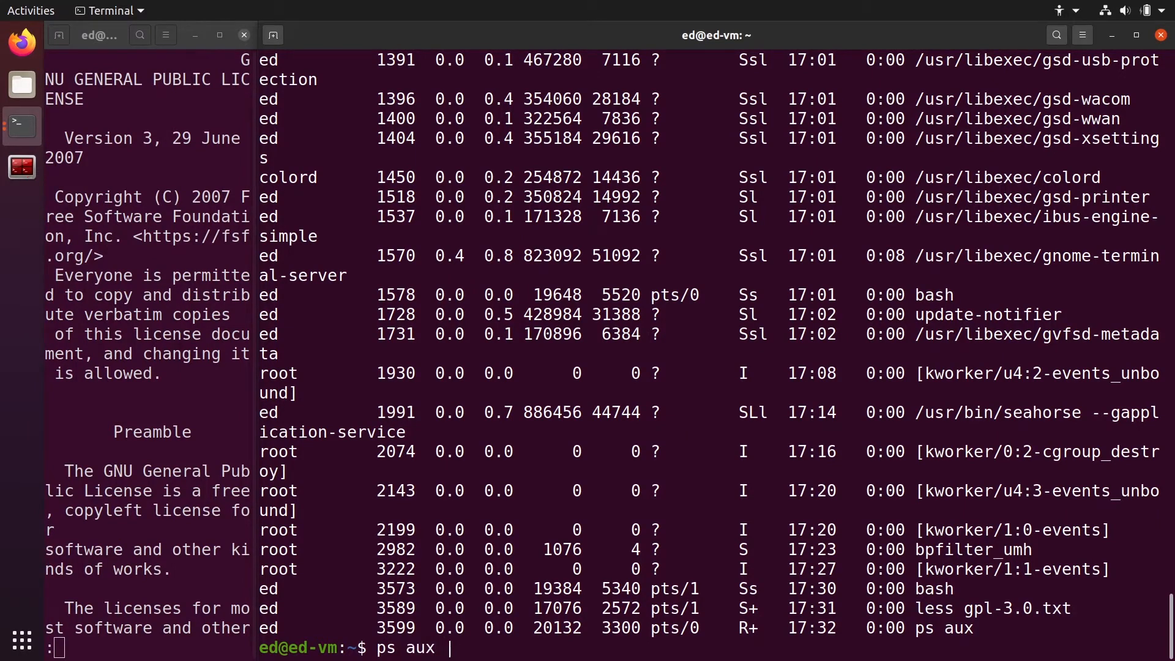
key("Return")
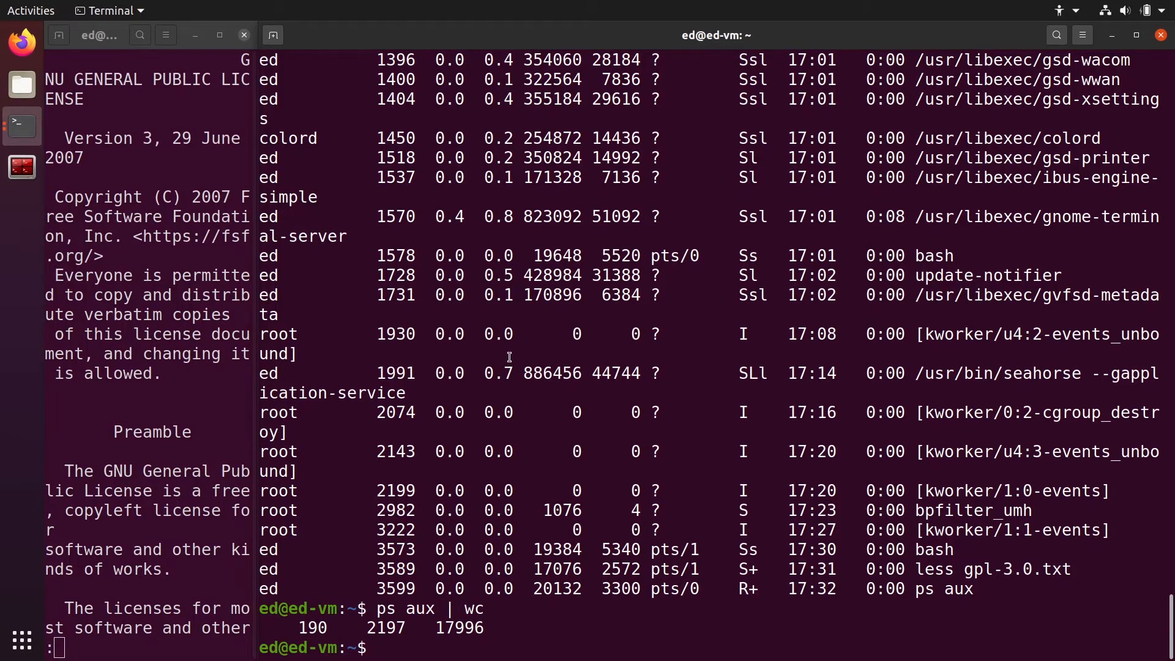
type("cl")
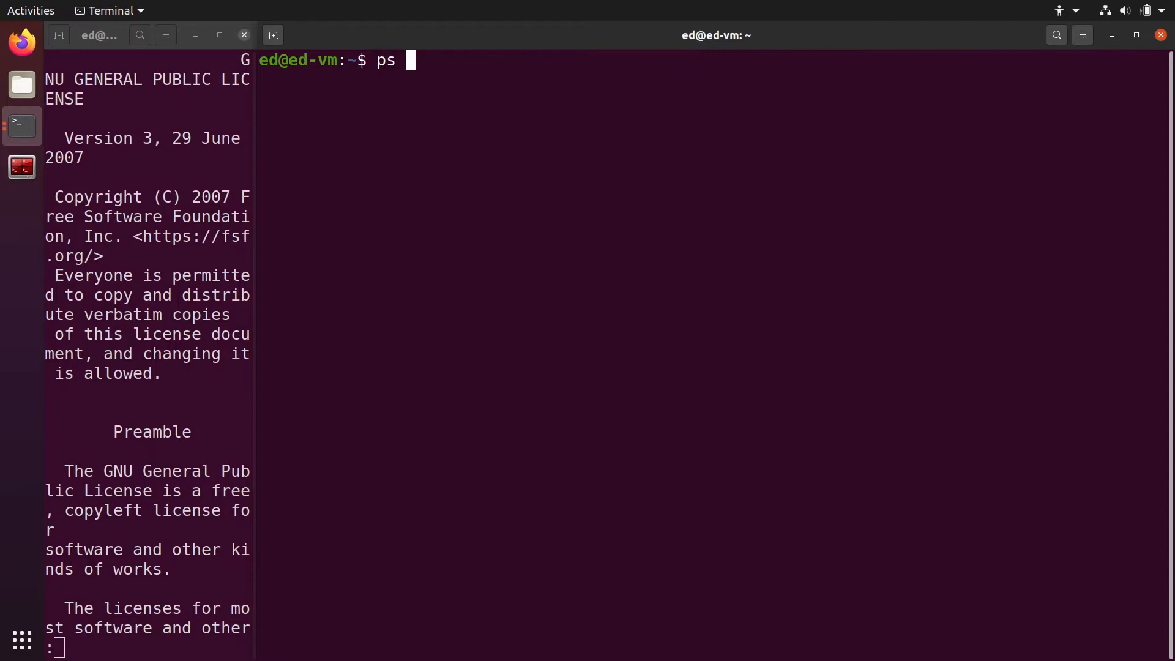
Step: Filter the listing with ps aux | grep "less", finding less gpl-3.0.txt at PID 3589
type("aux | grep")
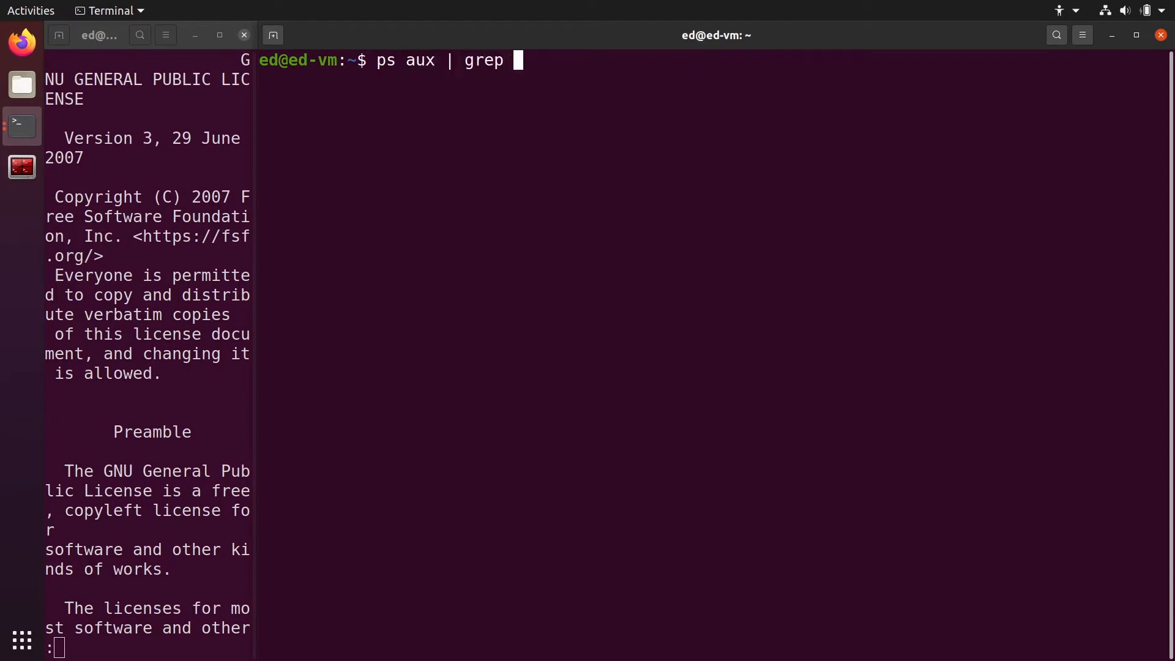
type("less\"")
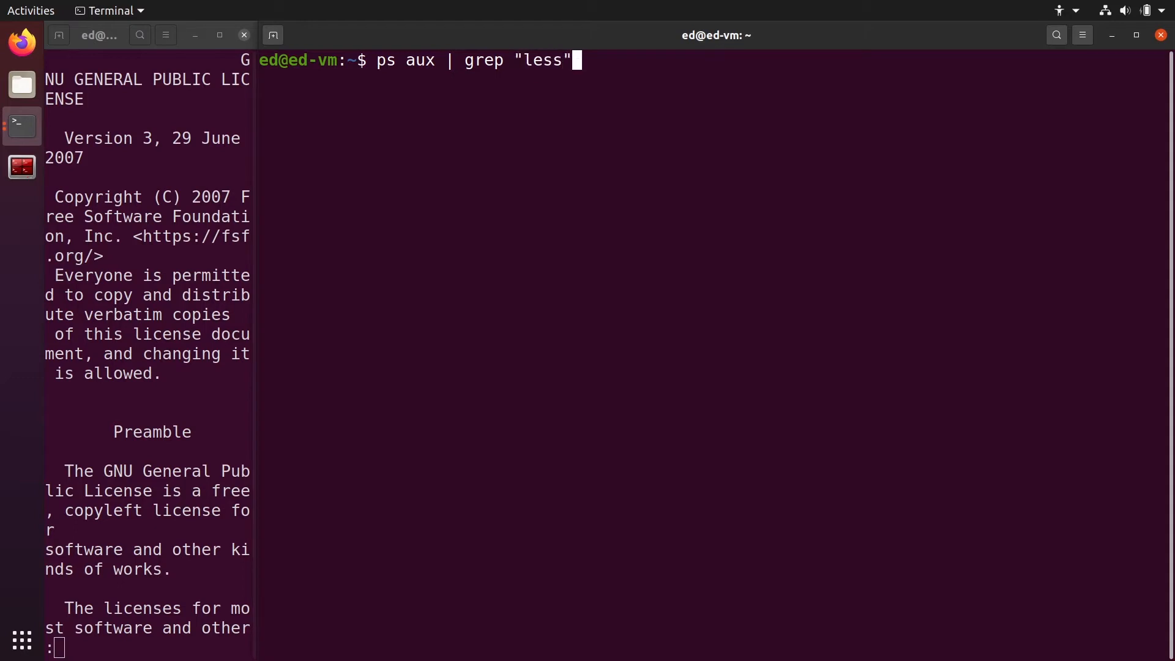
key("Return")
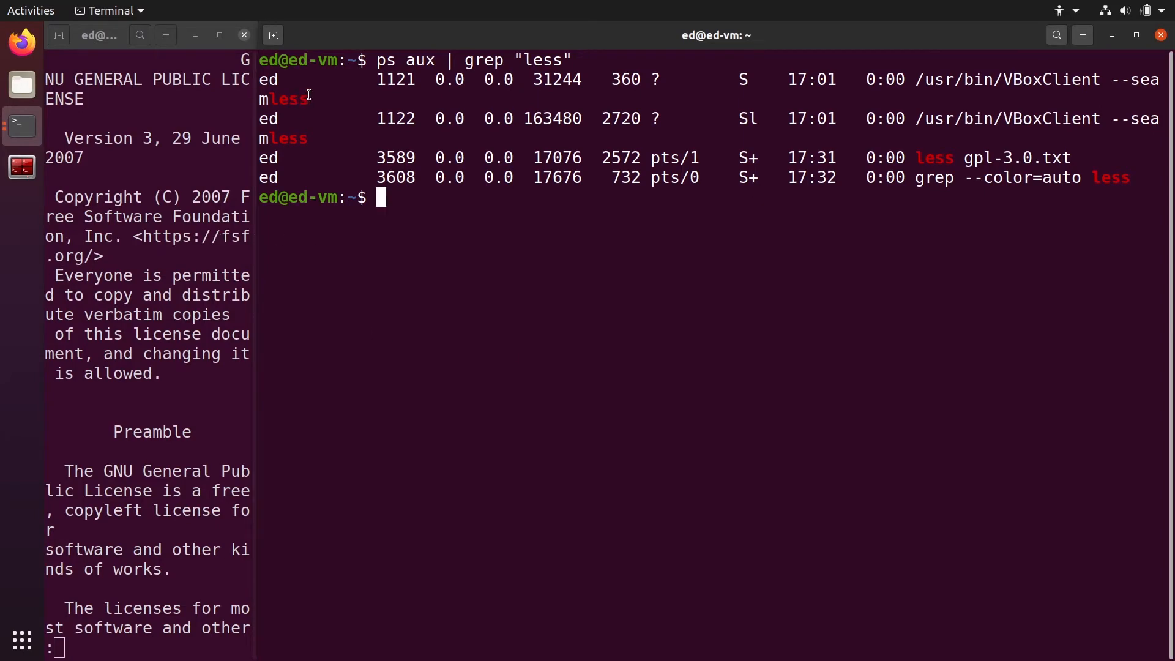
Step: Point out the USER, program path and PID 3589 fields, then start a kill -9 command
double_click(268, 79)
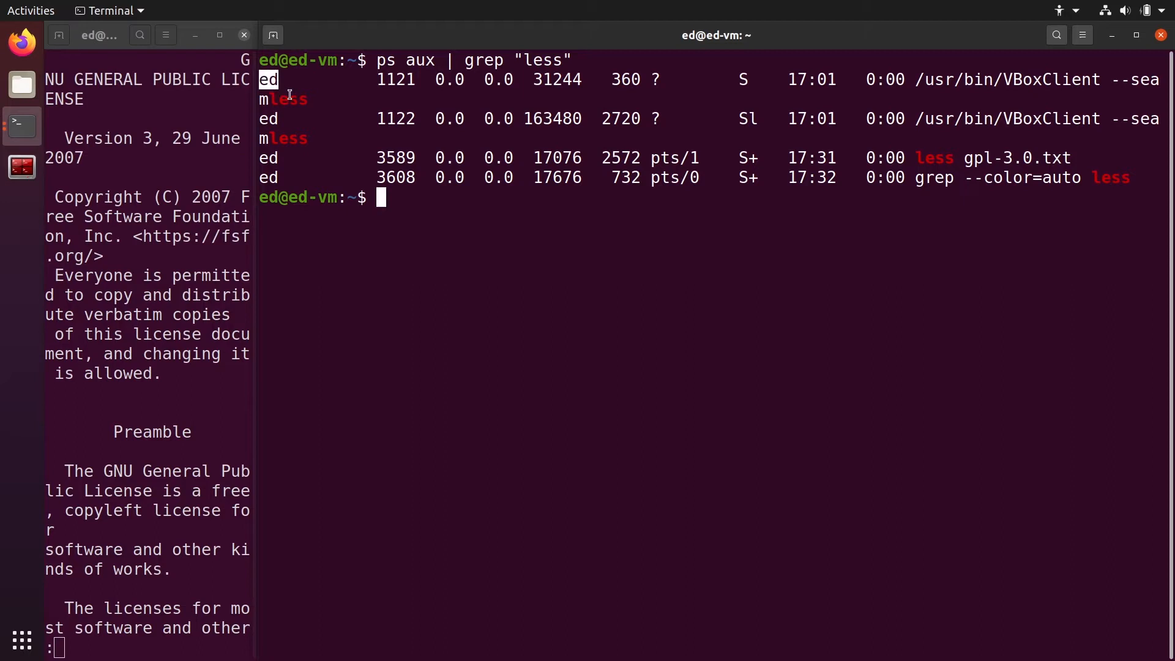
mouse_move(381, 80)
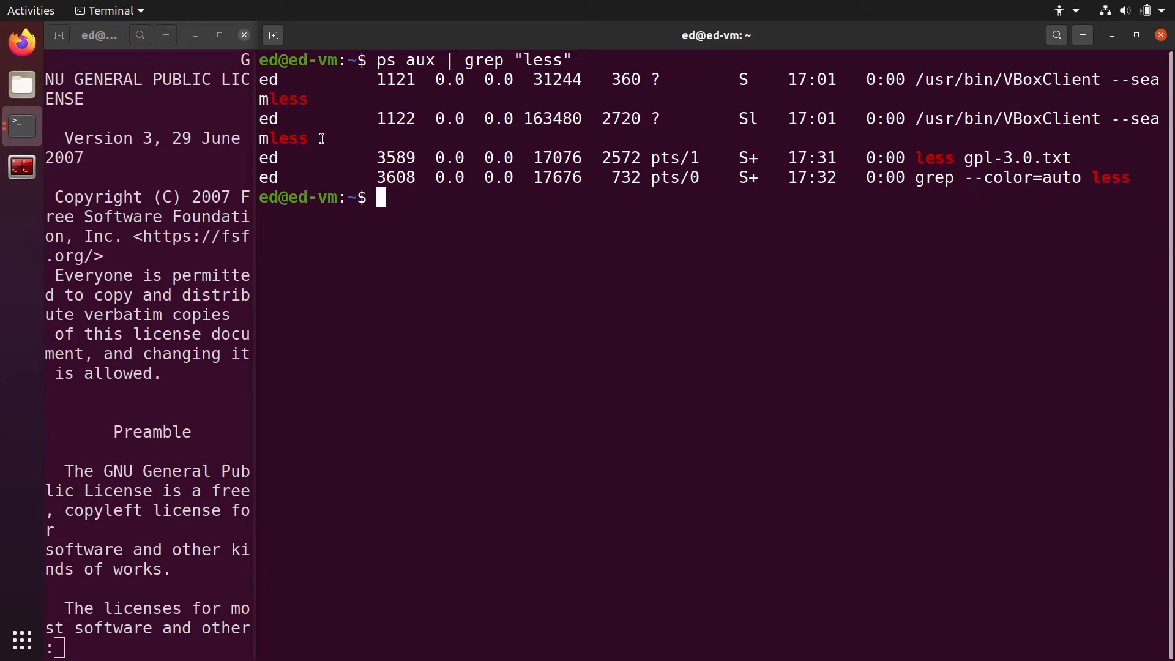
mouse_move(956, 118)
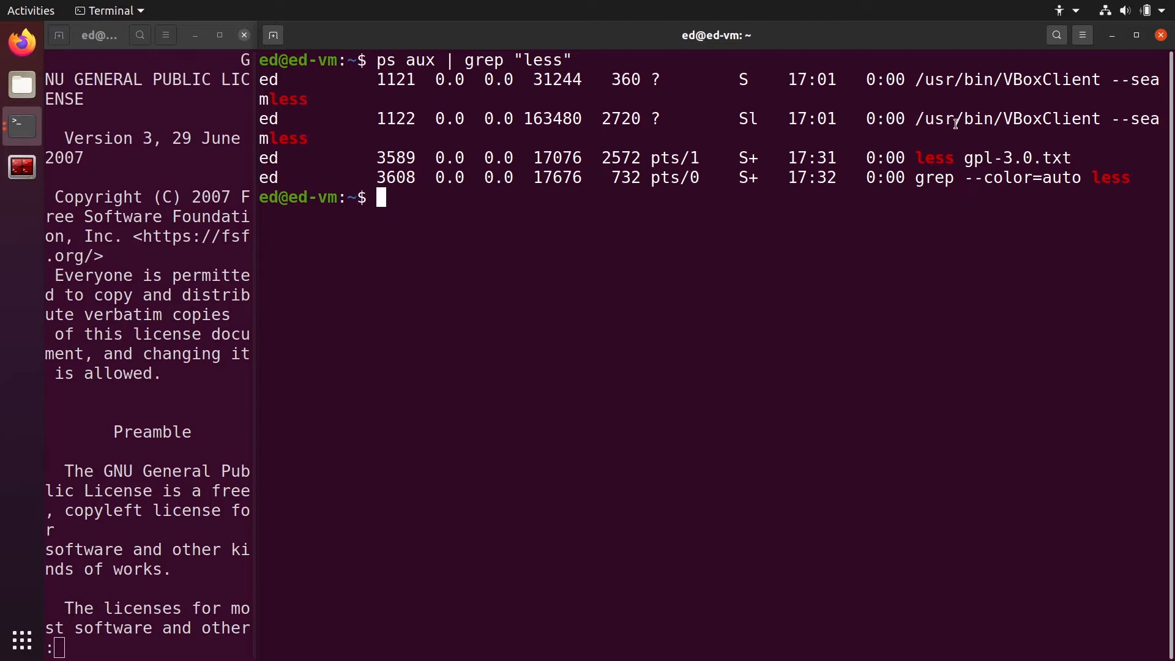
double_click(933, 157)
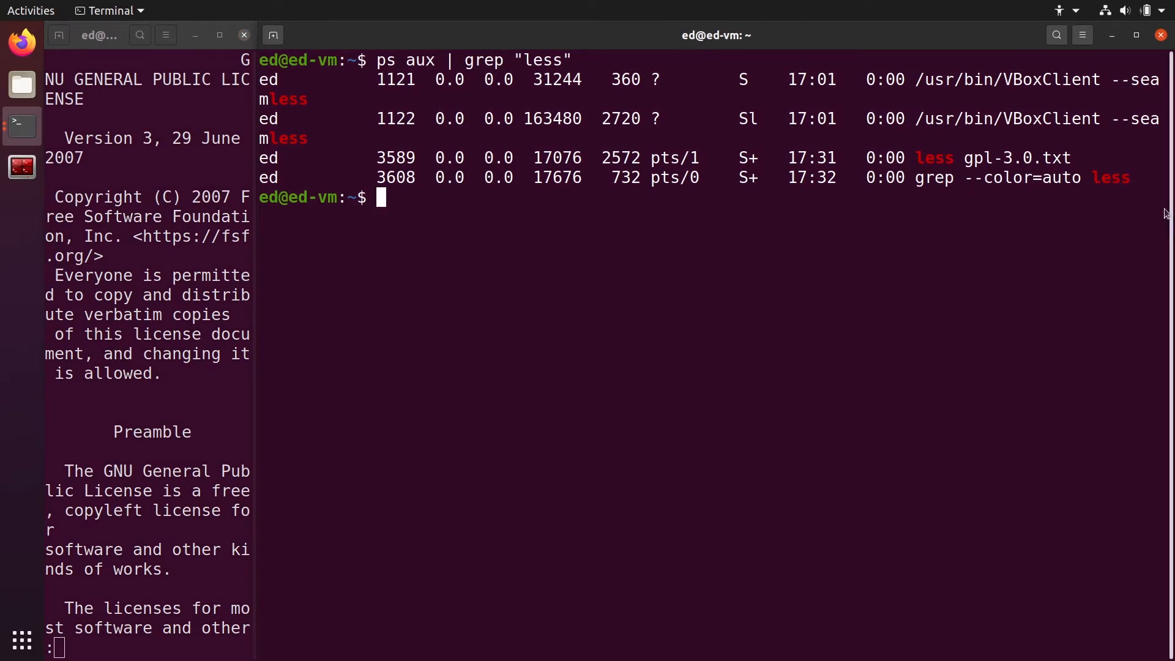
mouse_move(541, 223)
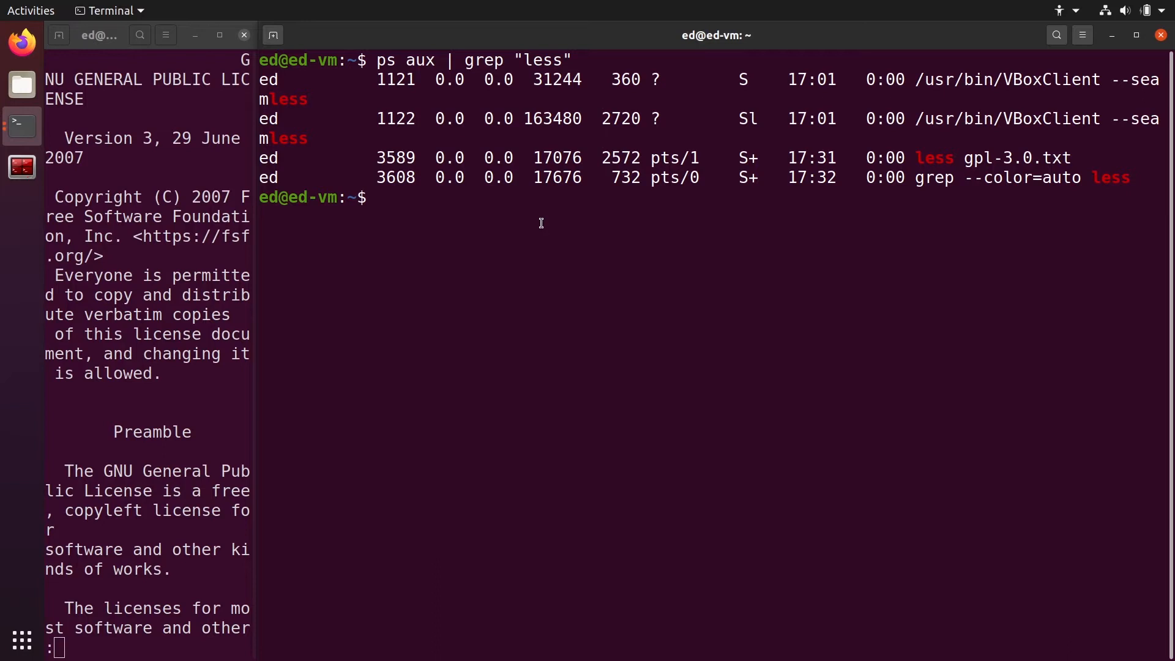
double_click(935, 157)
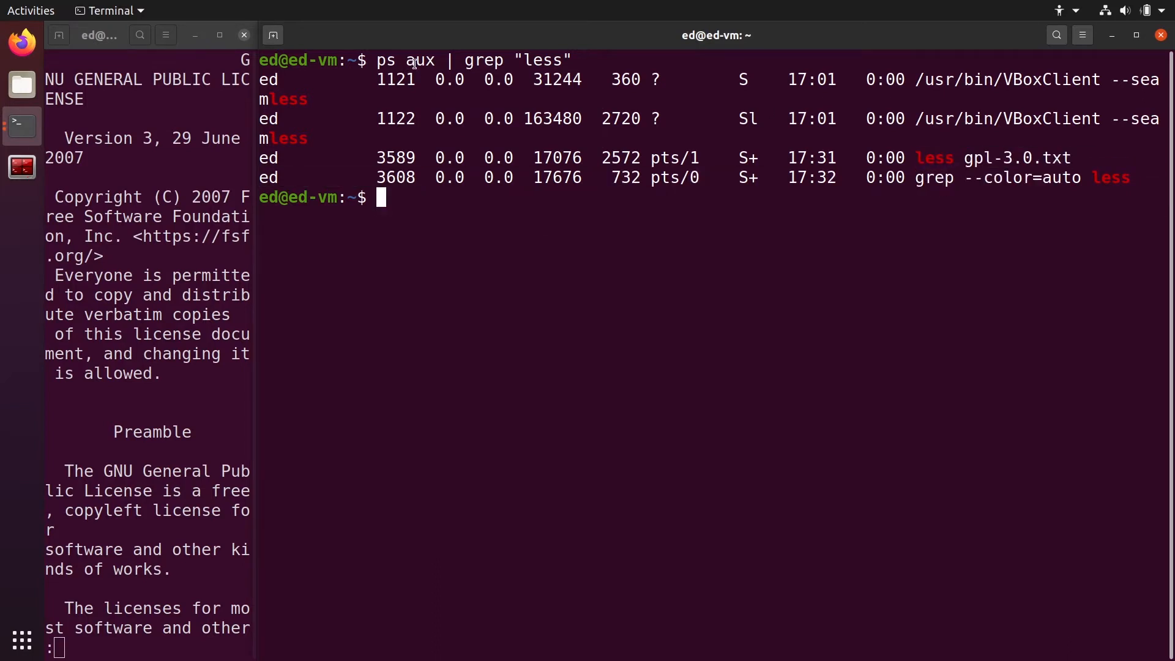
double_click(484, 60)
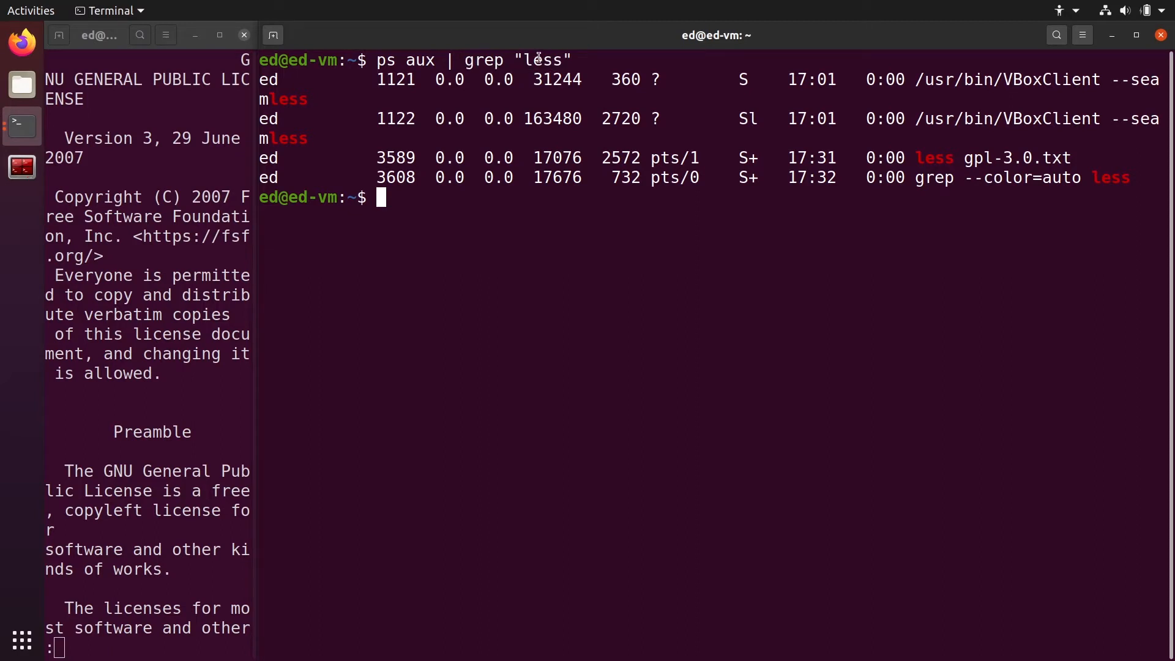
mouse_move(361, 170)
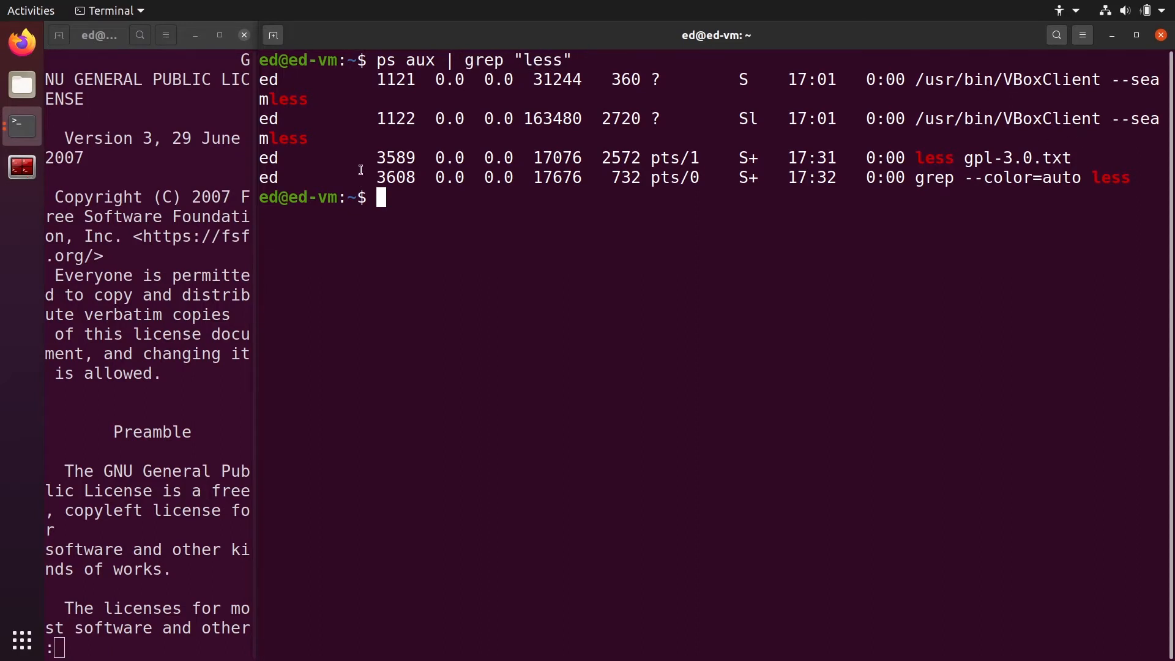
double_click(395, 158)
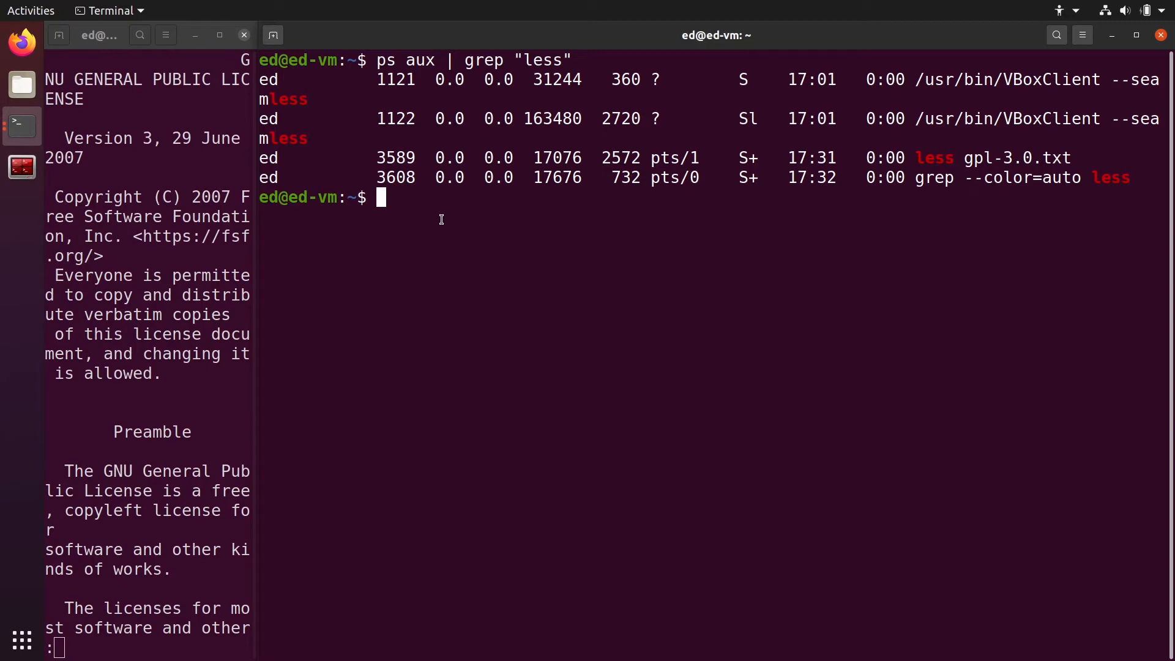
type("kill -9")
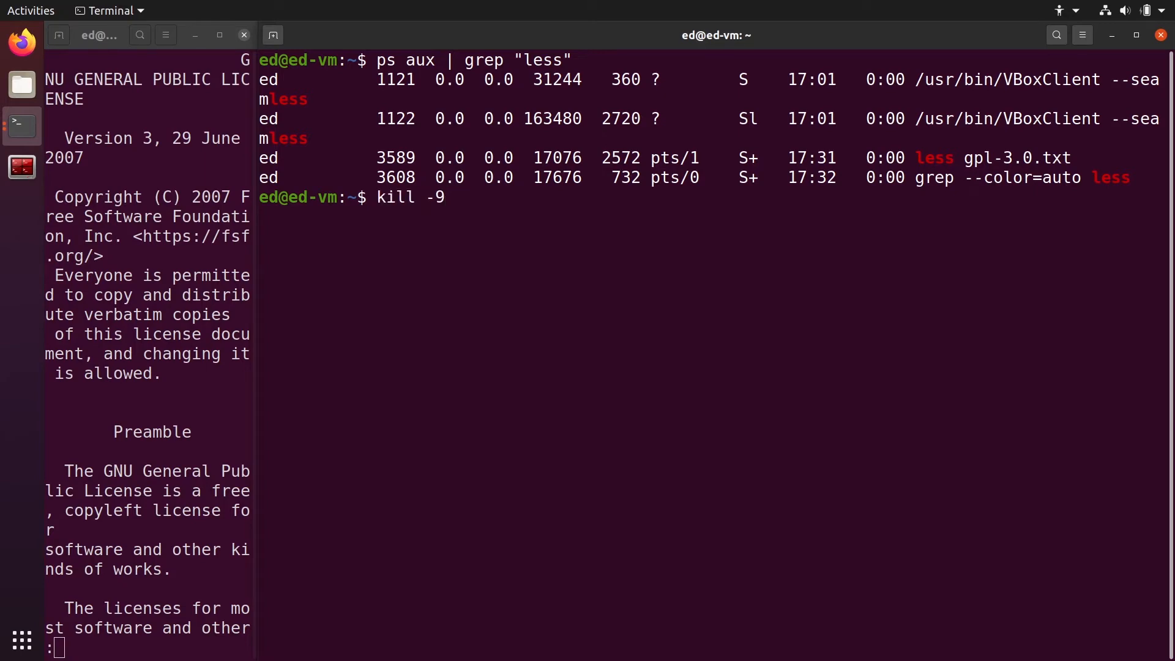
Step: Run kill -9 3589 so the less pager in the left window reports Killed
type("35")
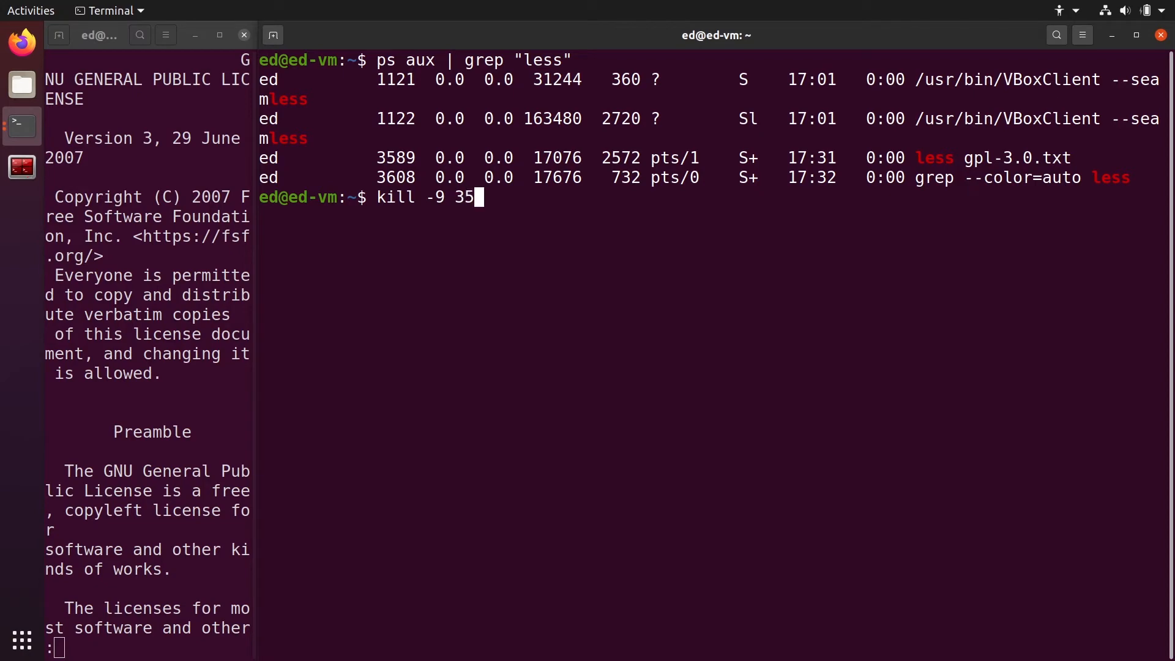
type("89")
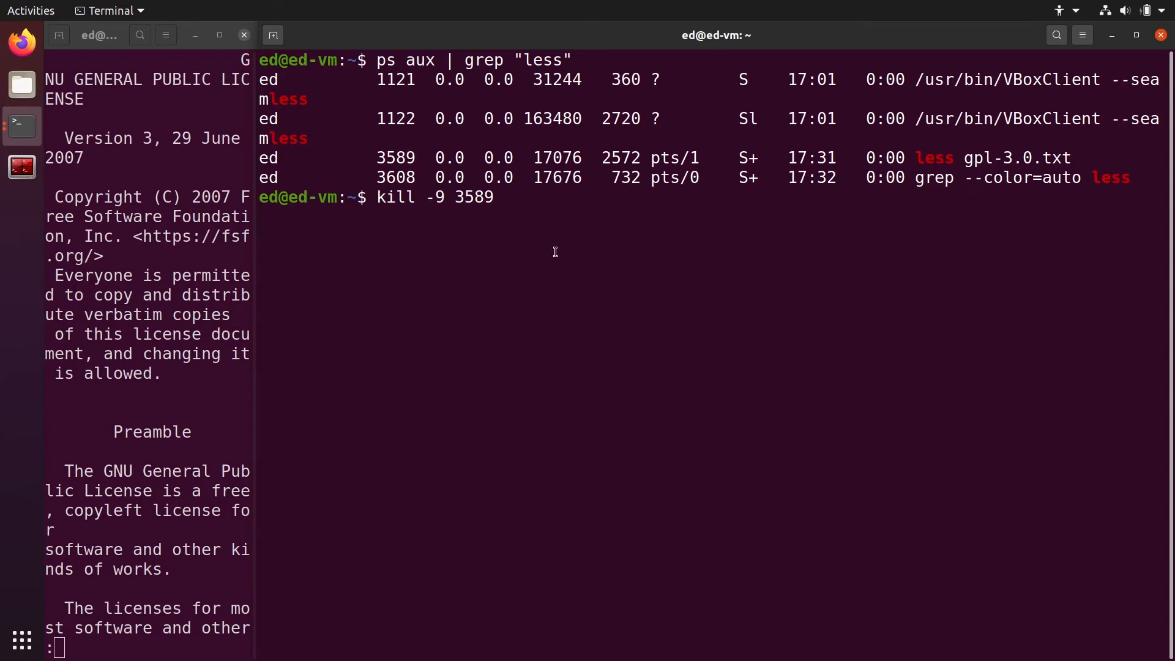
key("Return")
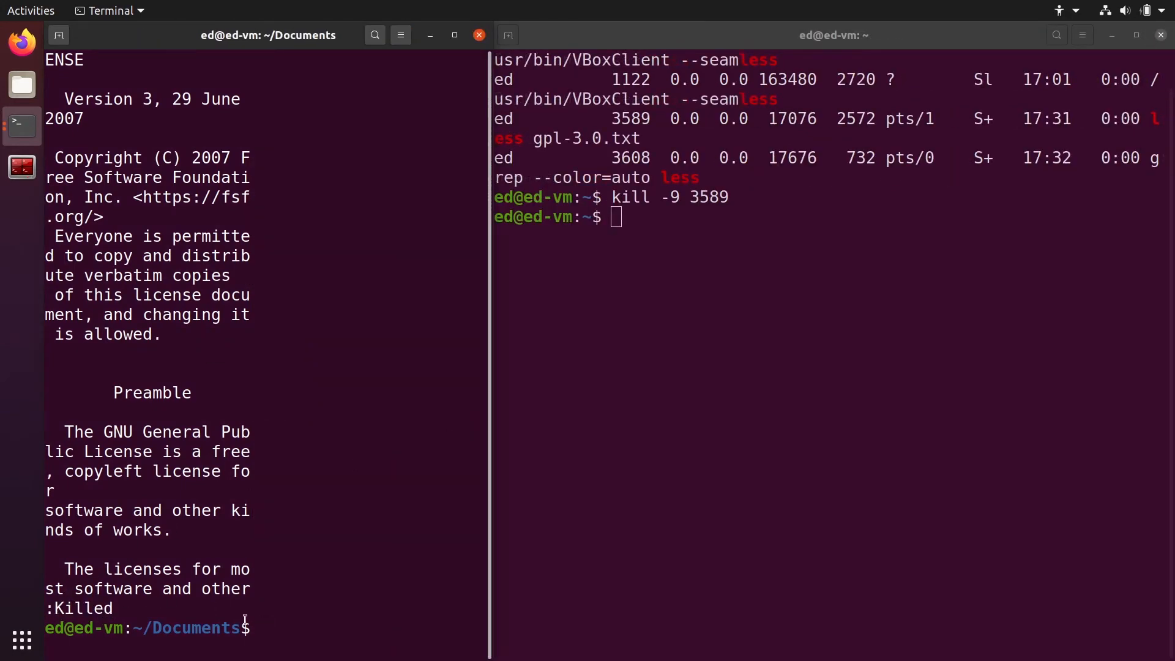
mouse_move(298, 587)
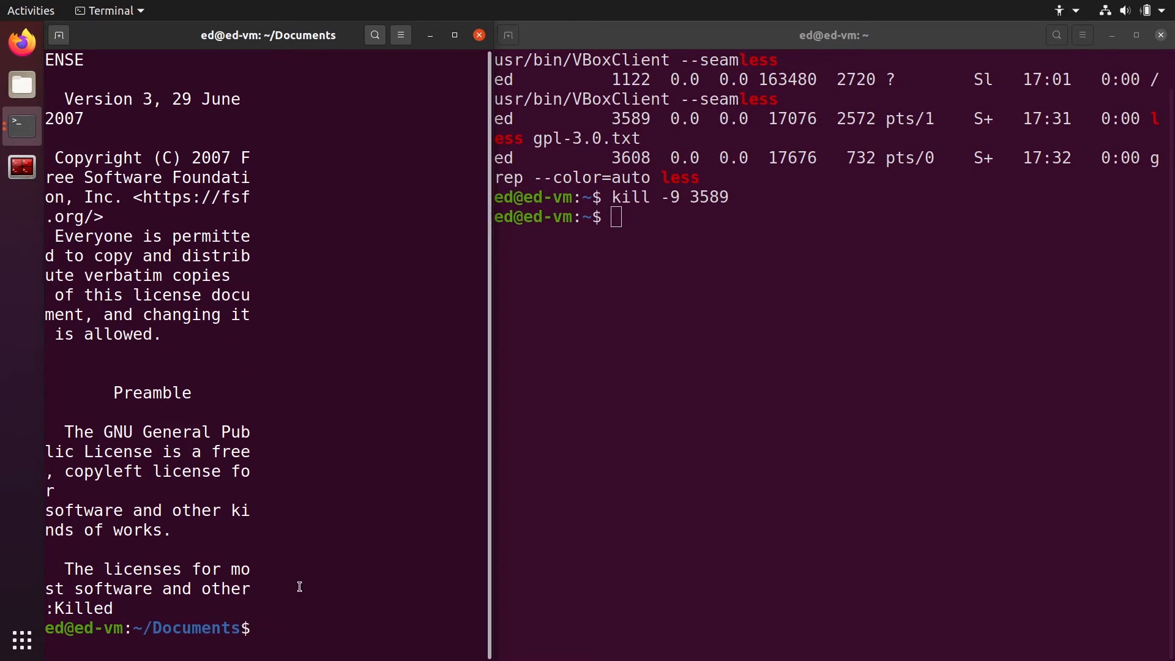
mouse_move(674, 238)
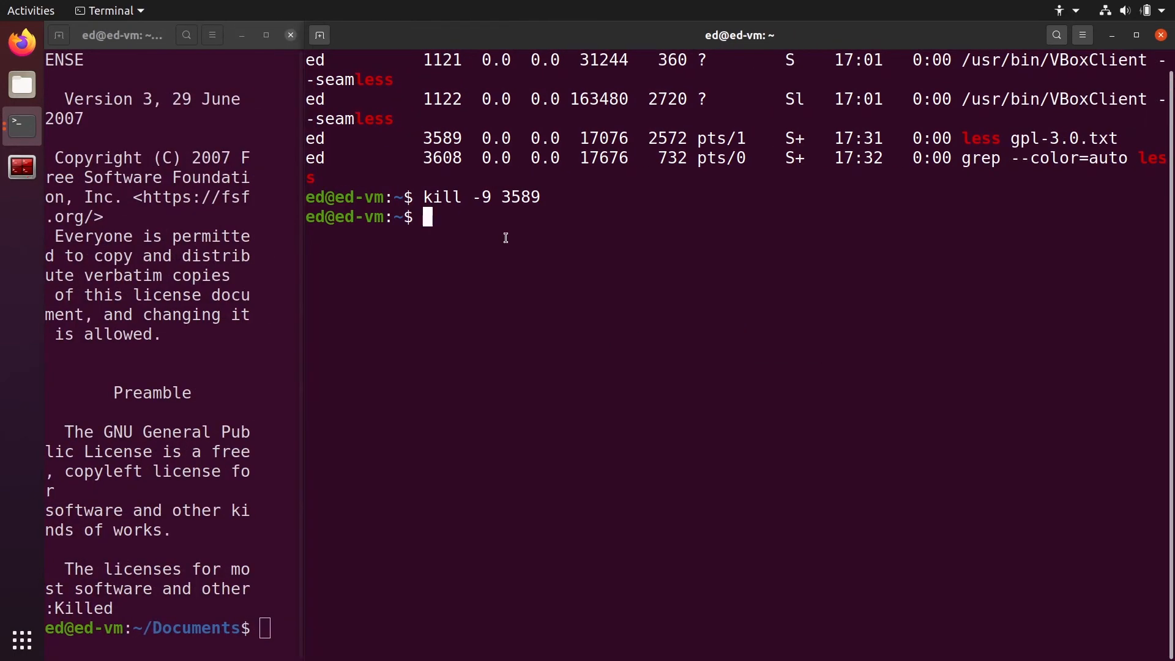
Step: Rerun ps aux | grep "less" to confirm 3589 is gone, then reopen the license in less
type("ps aux | grep \"less\"")
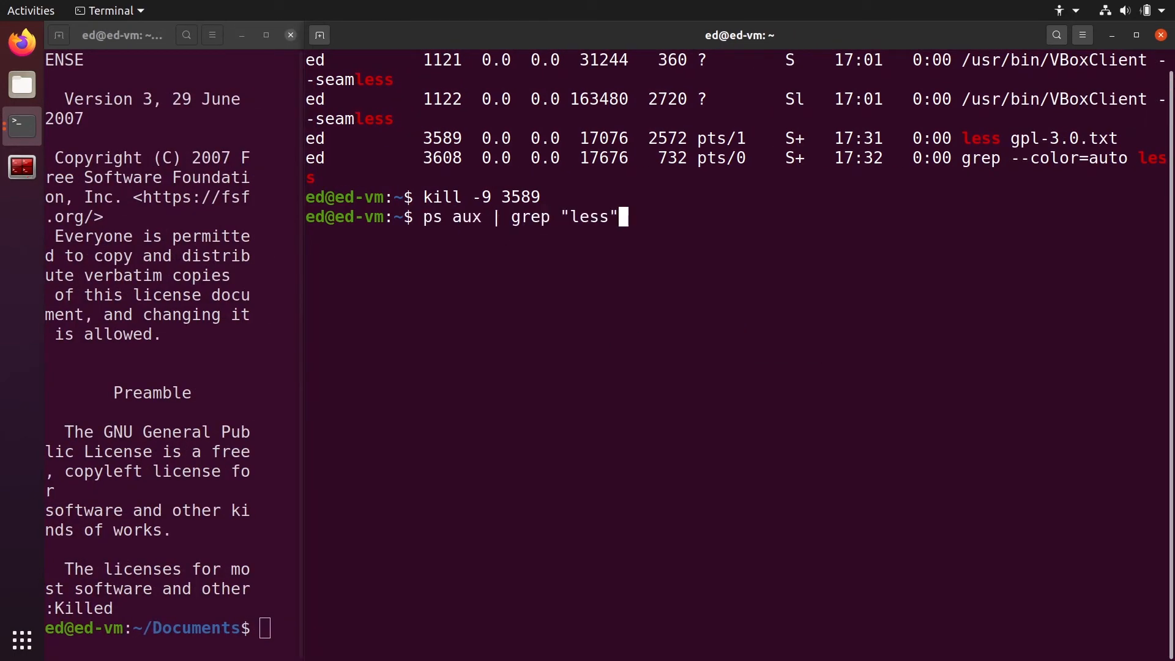
key("Return")
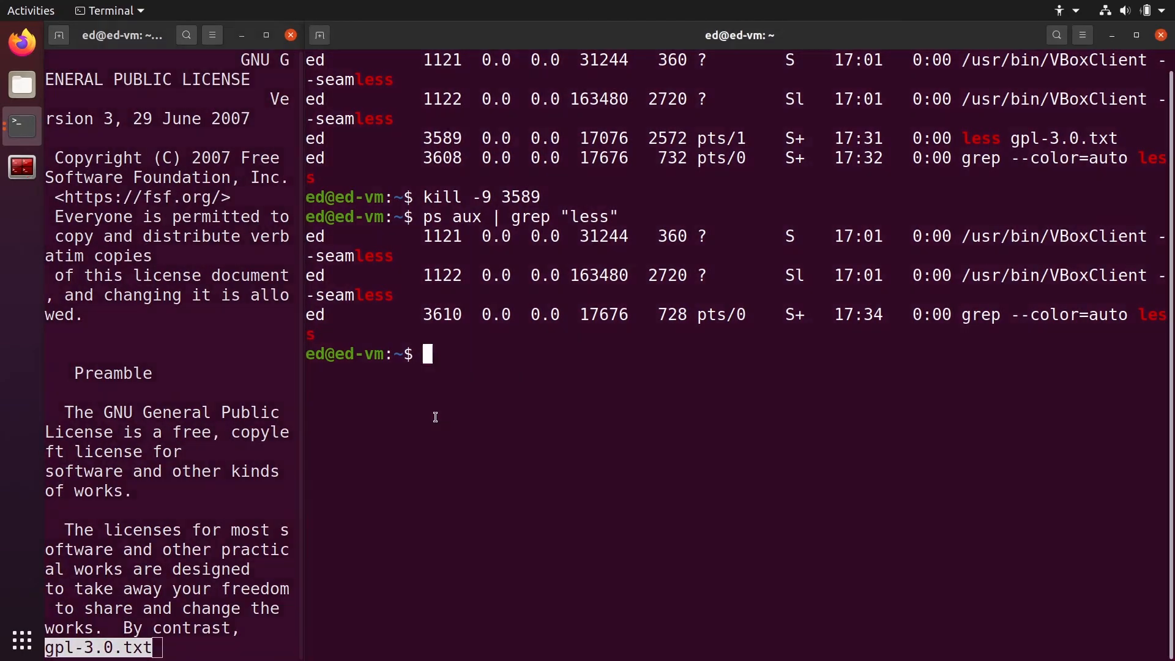
key("Return")
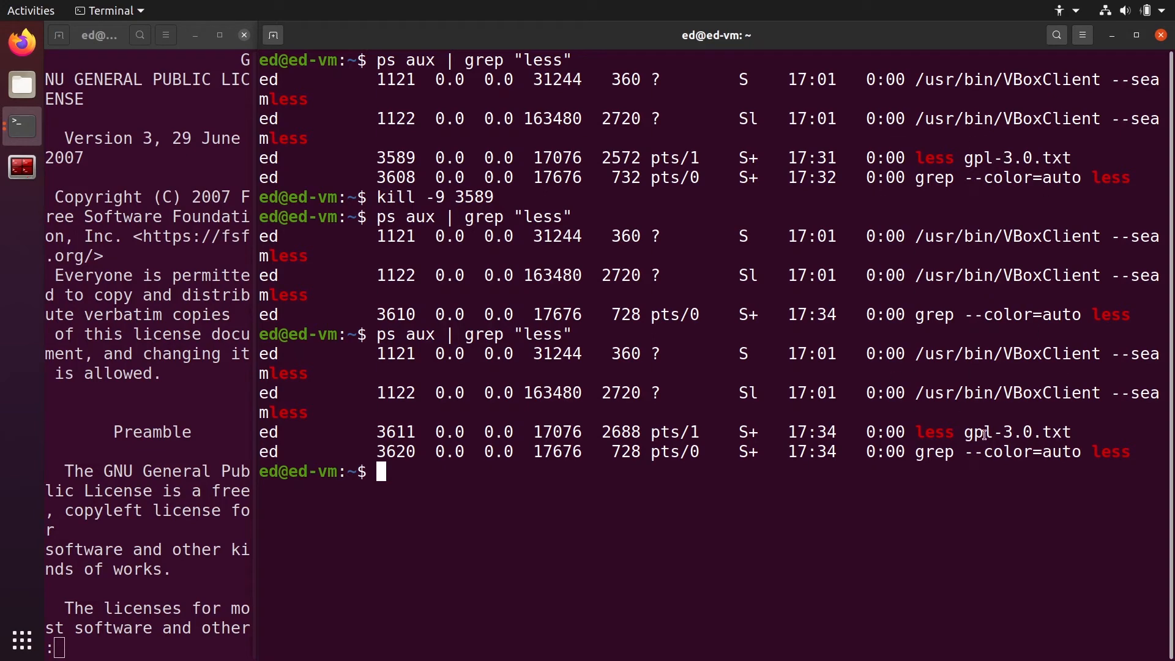
Step: Note the new less PID 3611 and correct the kill -9 command to target it
double_click(395, 432)
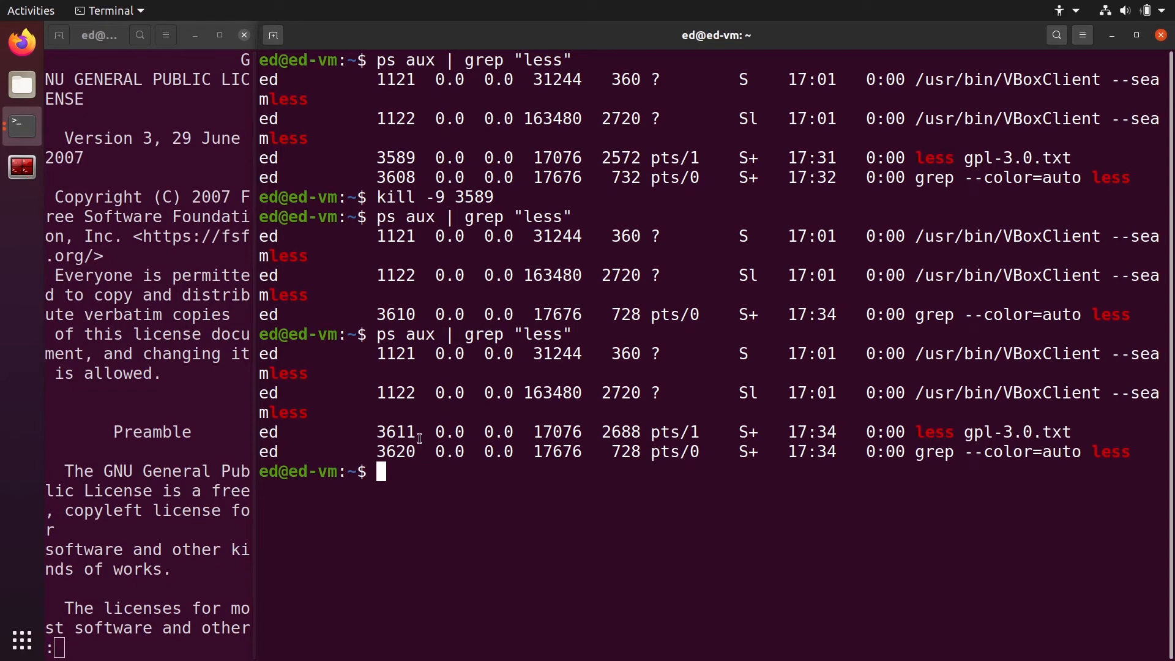
mouse_move(376, 434)
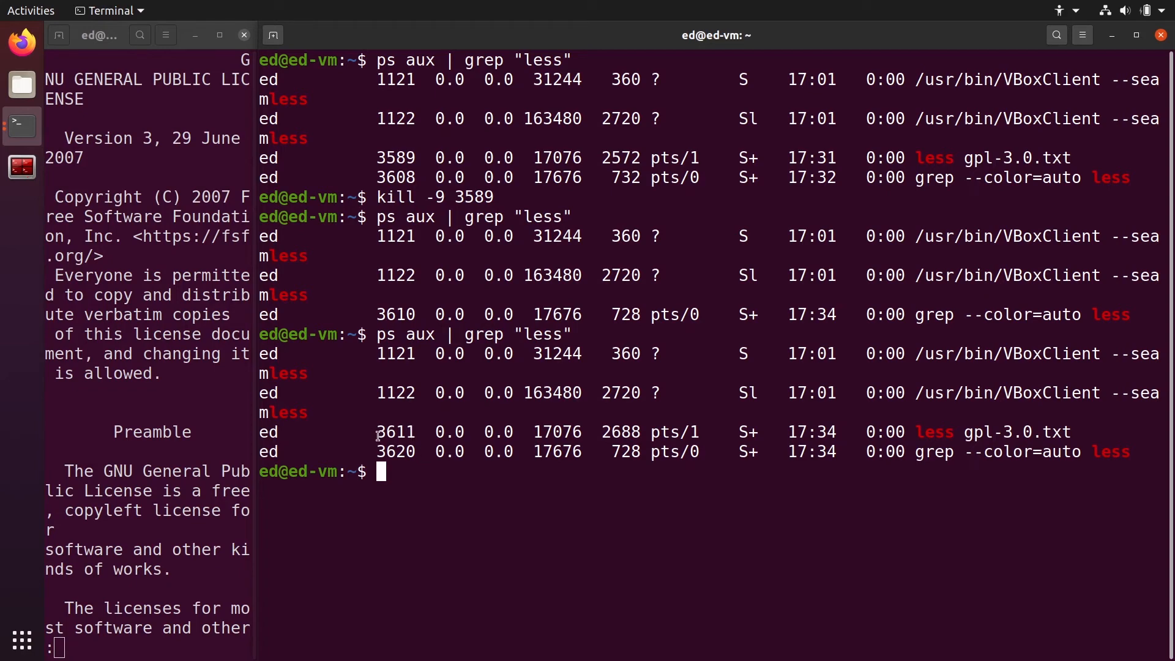
type("kill -9 3589")
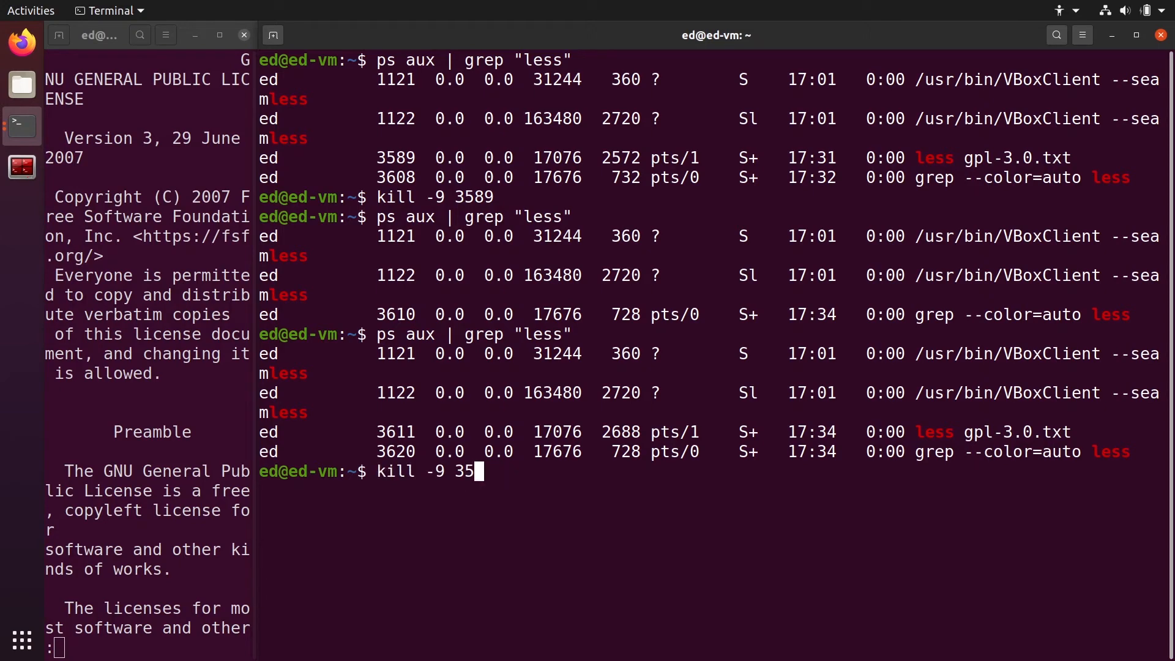
key("BackSpace")
type("611")
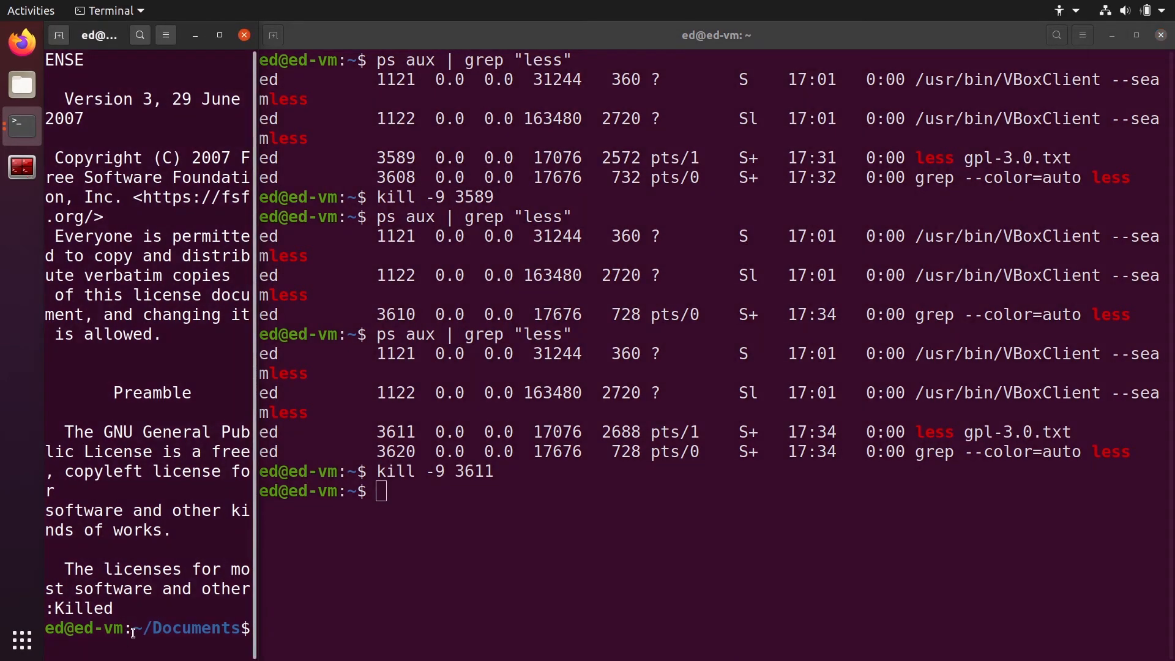
mouse_move(22, 46)
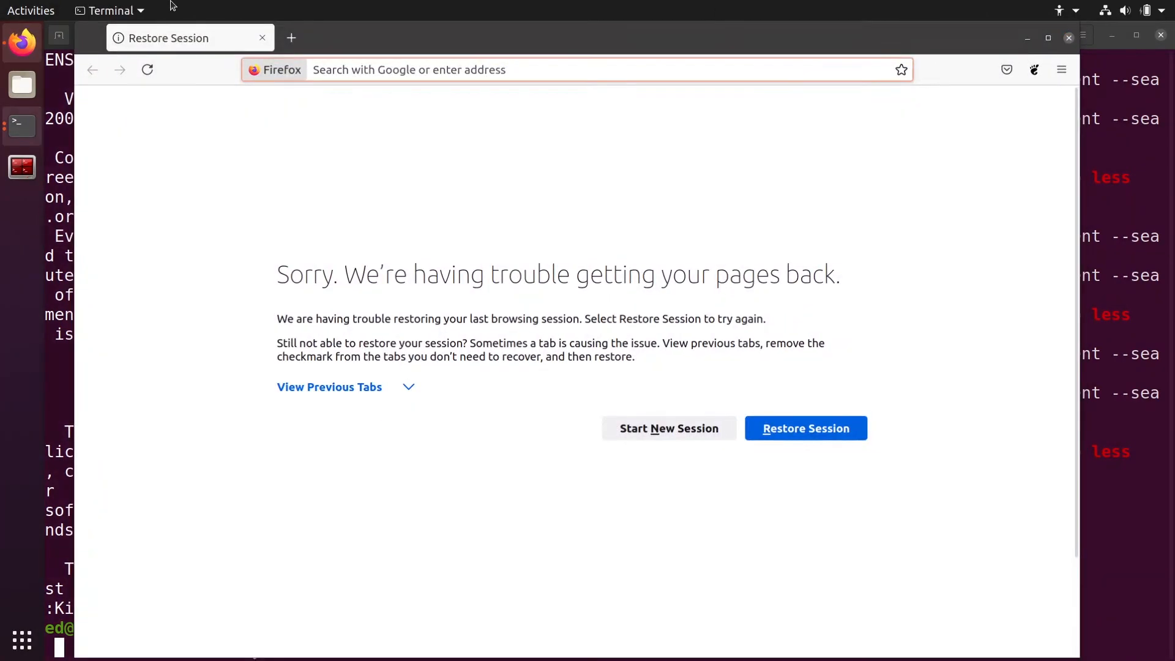
Step: Bring the terminal windows back in front of the newly launched Firefox
left_click(21, 126)
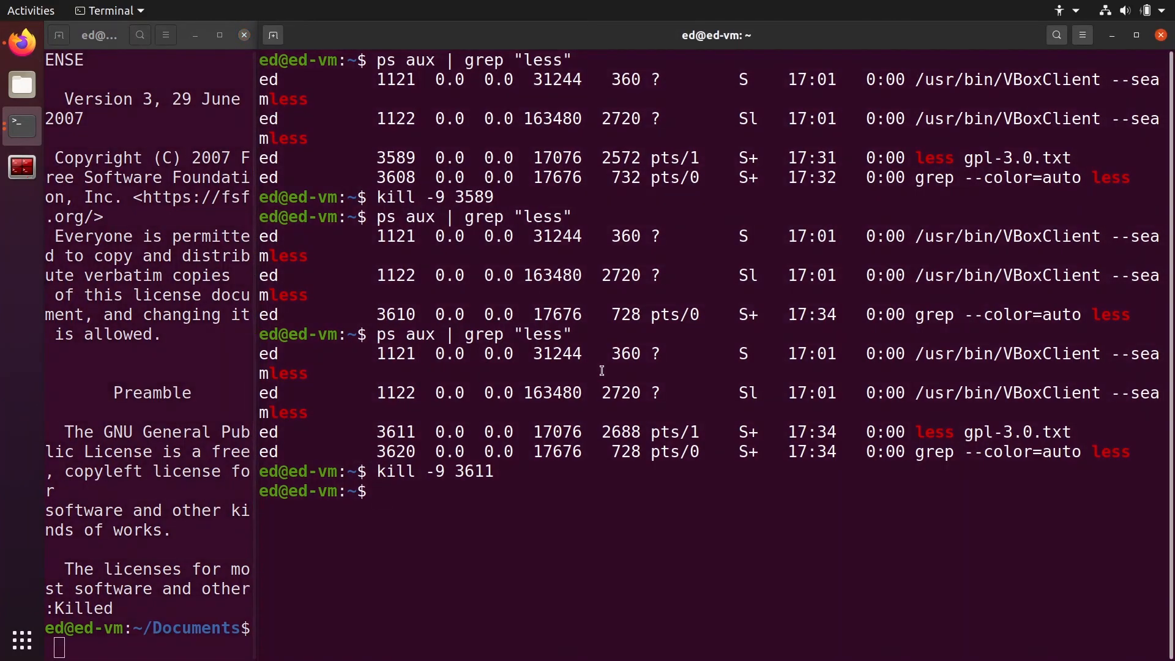
Step: Run ps aux | grep firefox to list Firefox's main process 3623 and its content processes
type("ps aux | grep firef")
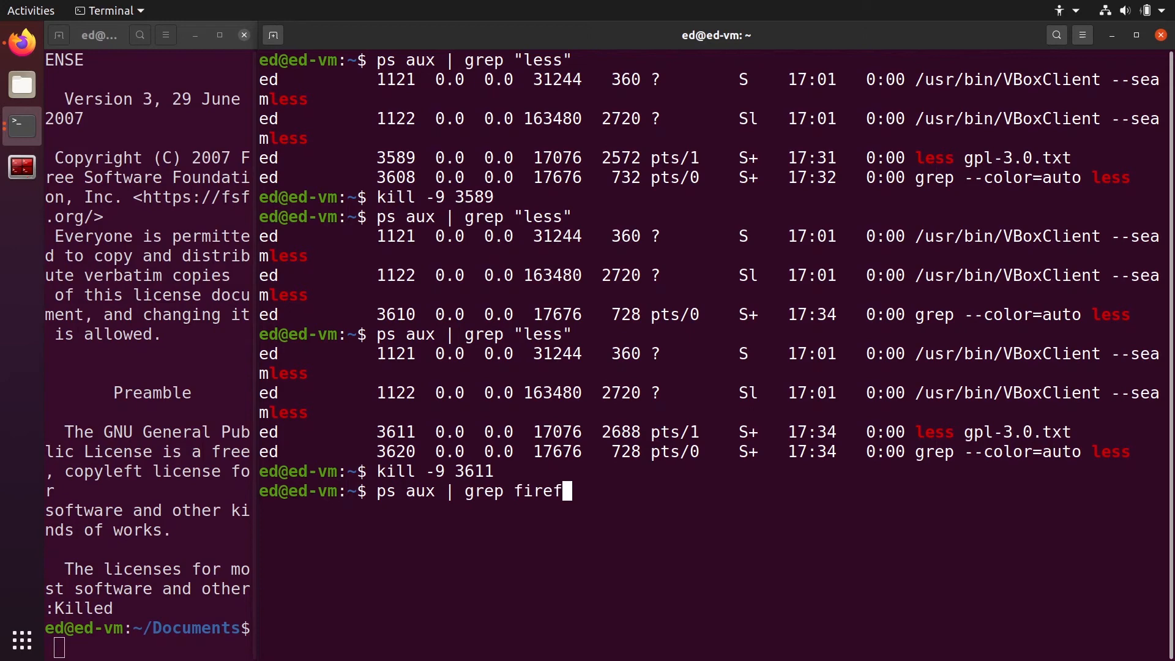
key("Return")
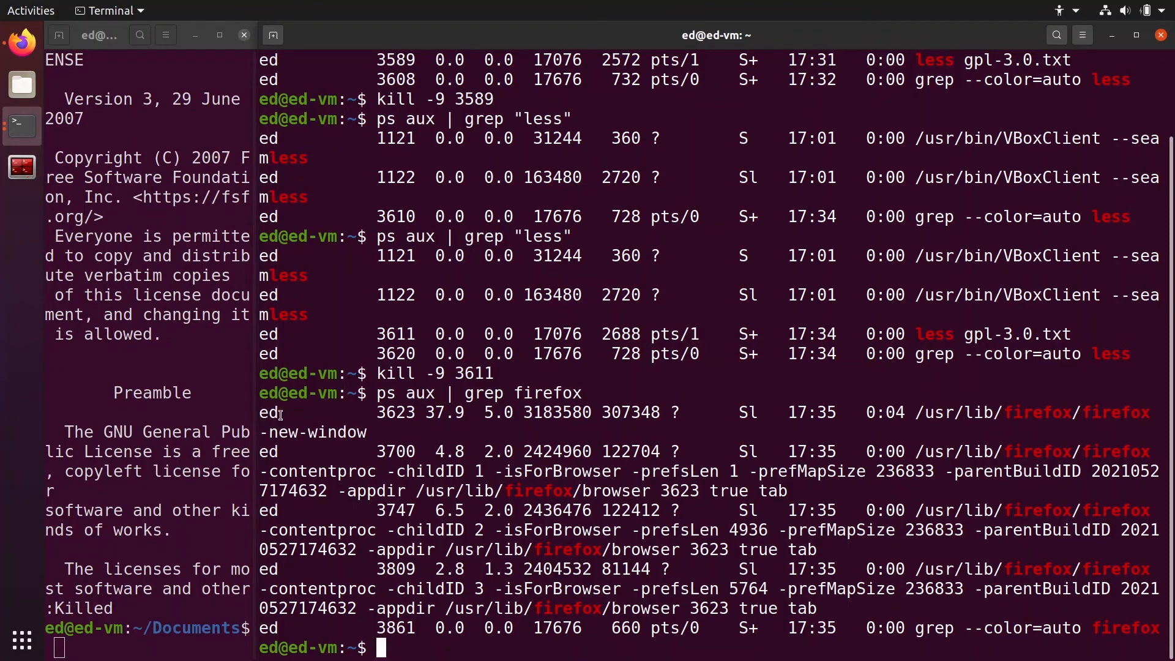
double_click(267, 412)
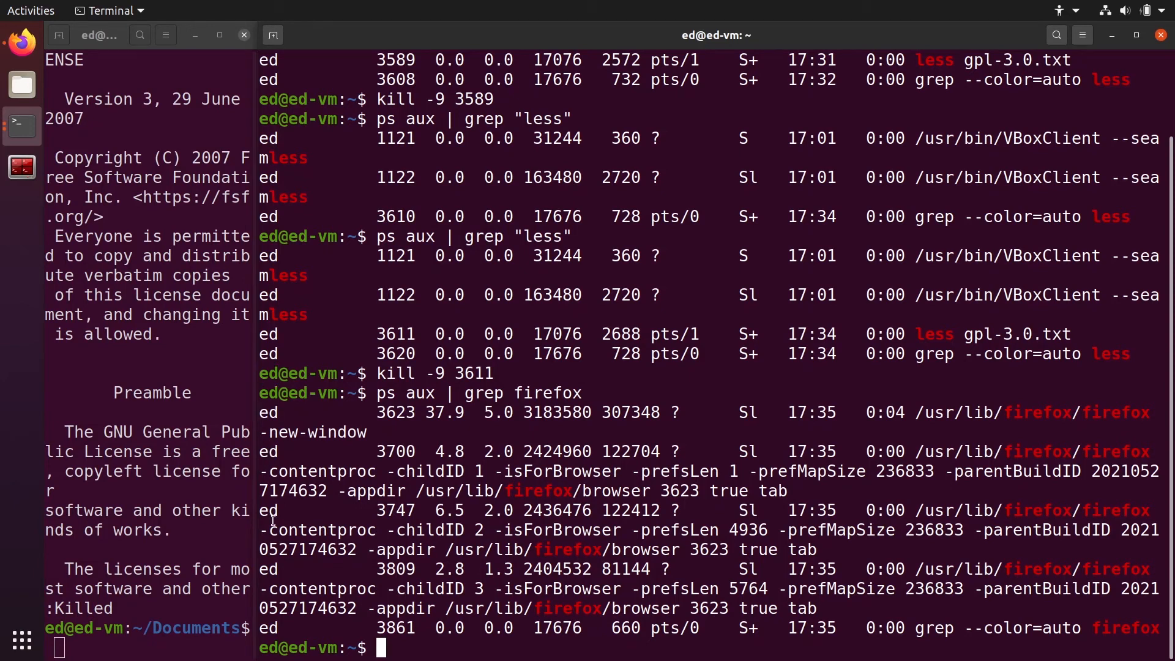
mouse_move(271, 628)
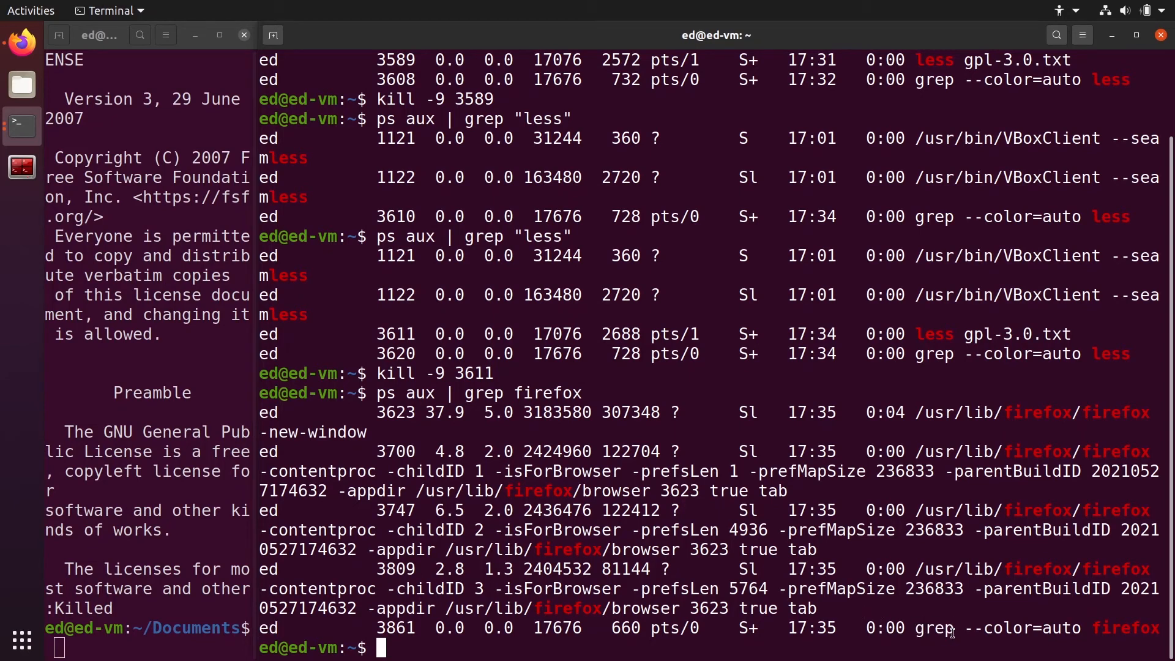
mouse_move(920, 412)
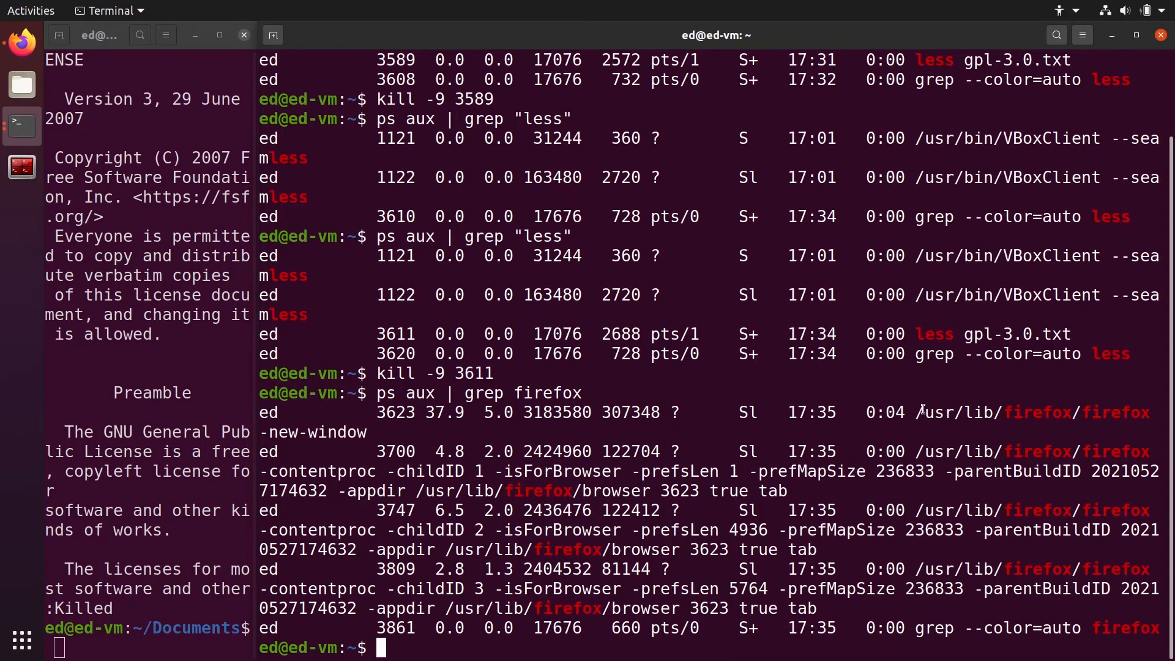
mouse_move(1072, 511)
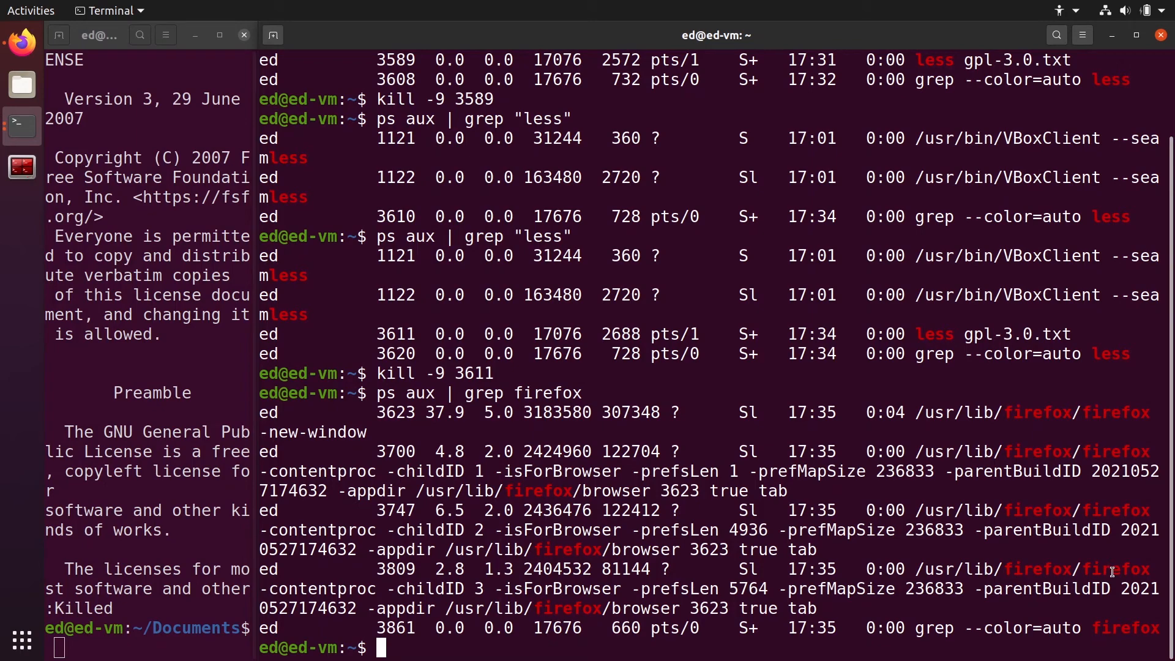
mouse_move(1041, 564)
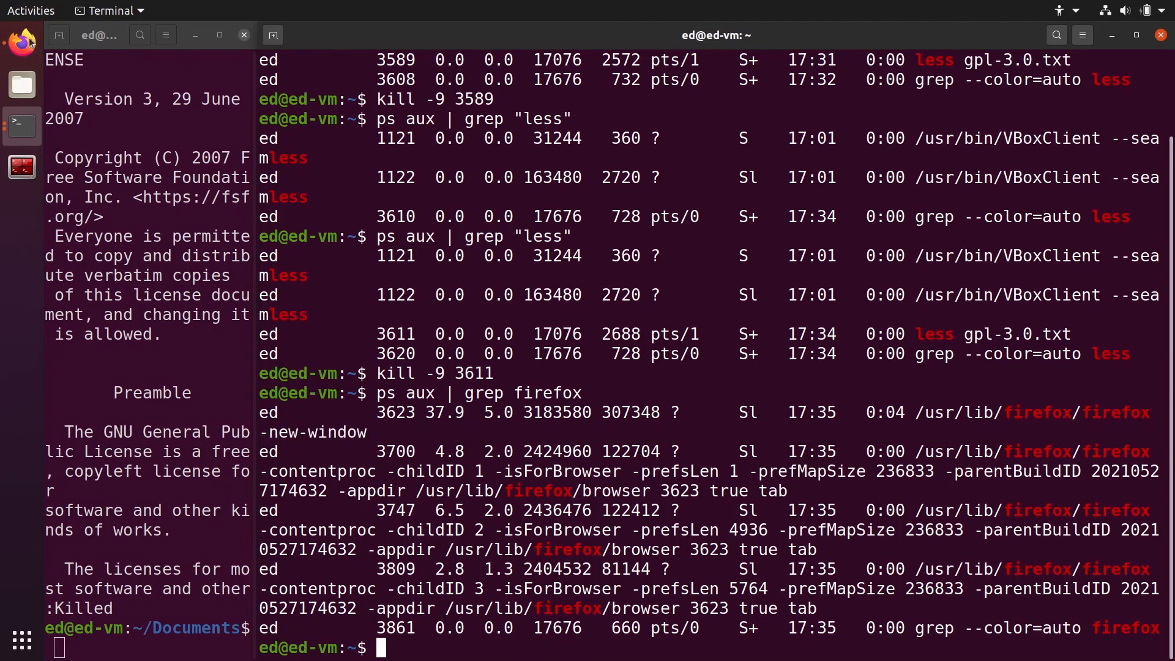
mouse_move(754, 468)
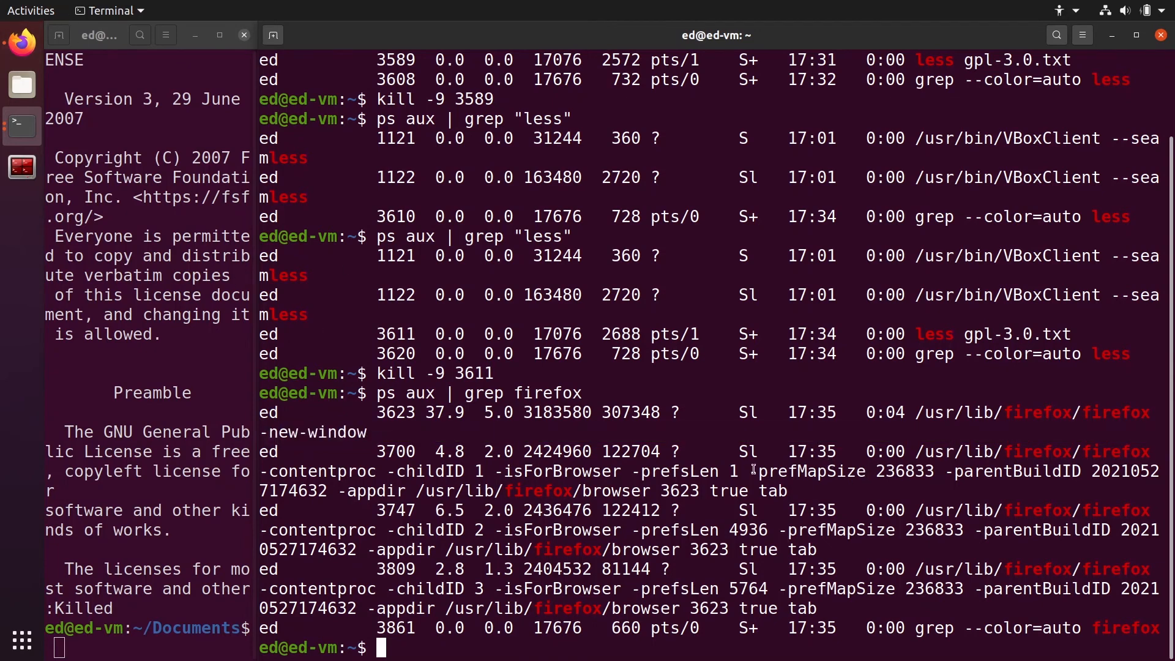
mouse_move(862, 574)
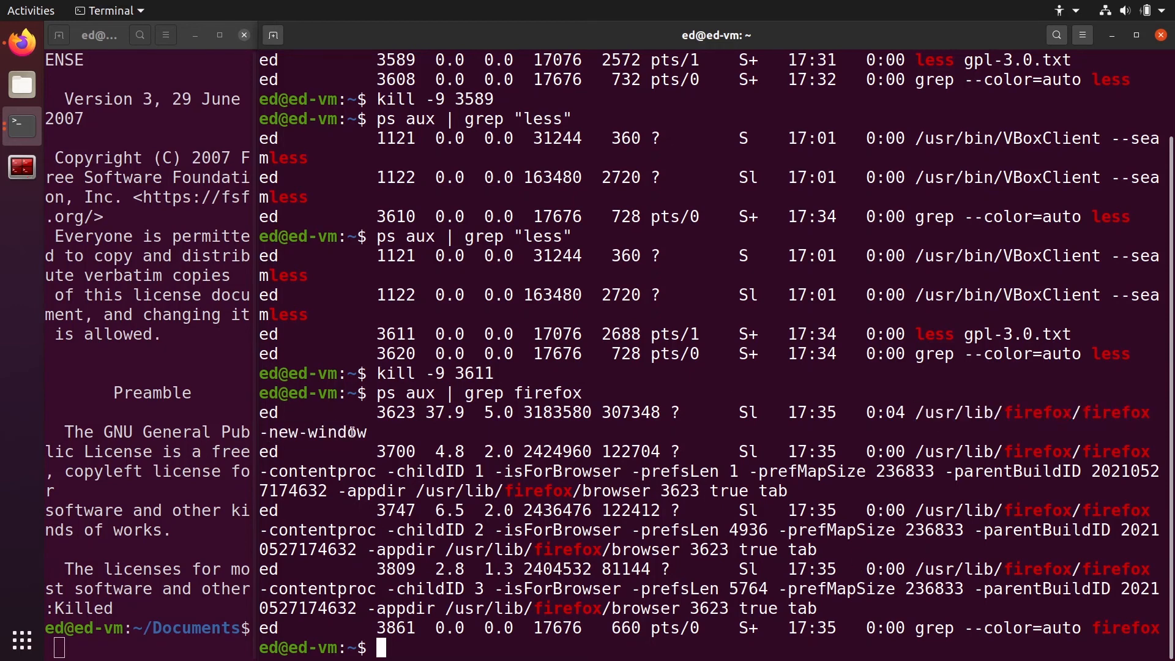
Step: Run kill -9 3623 to force-terminate Firefox's main process
double_click(396, 412)
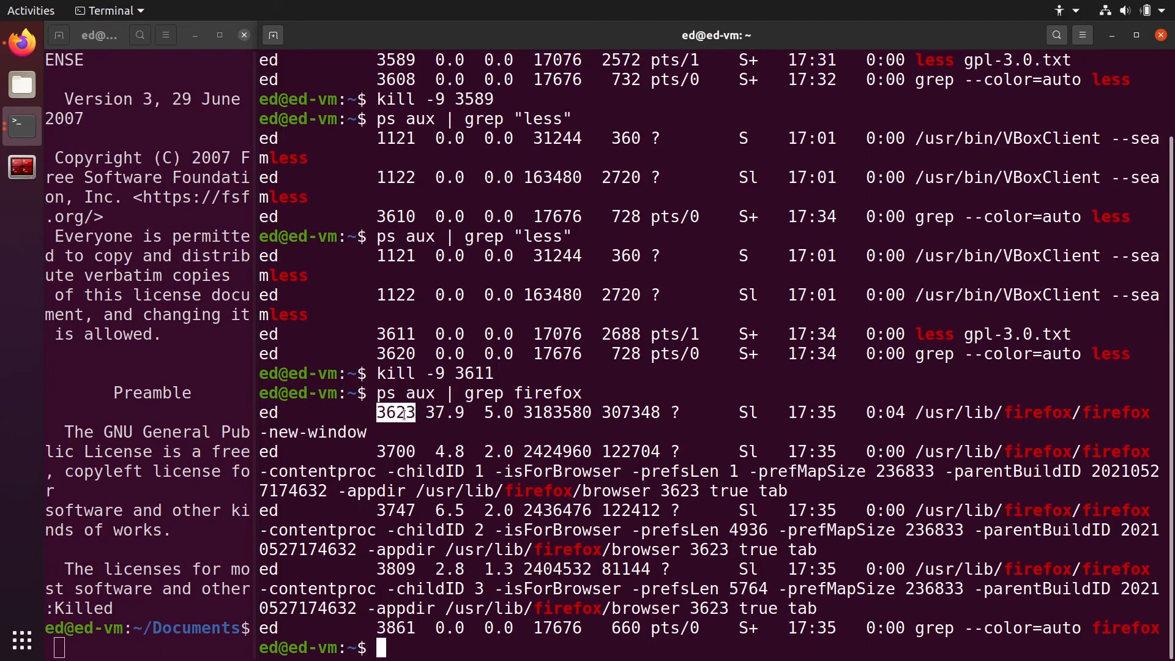
type("kill -9")
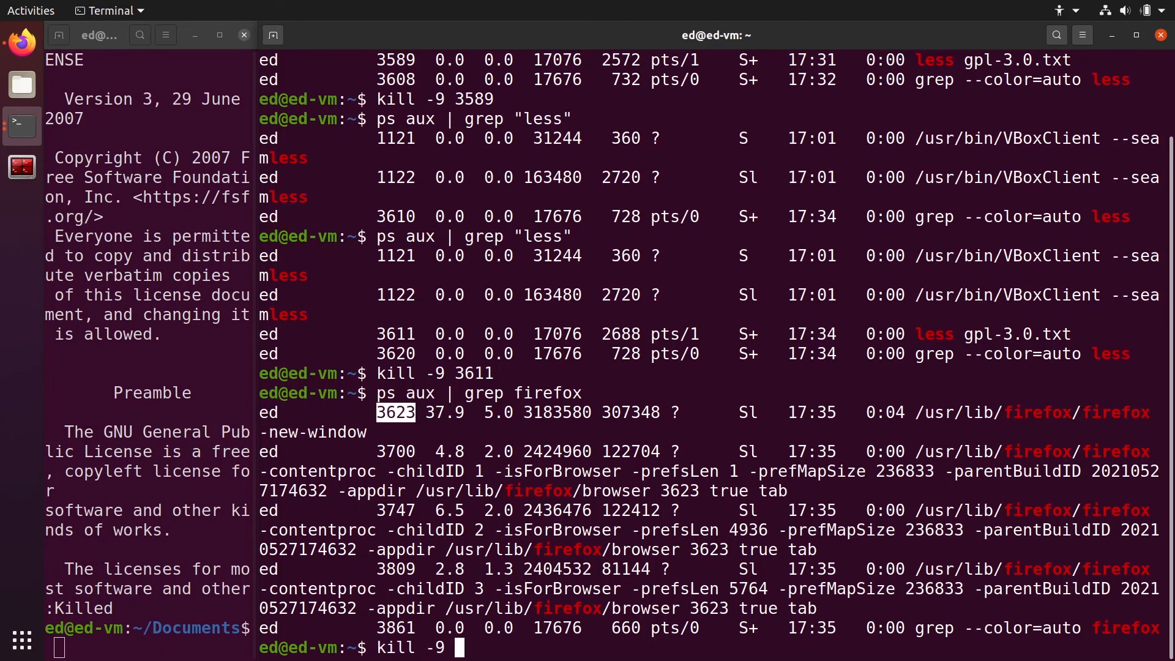
type("3623")
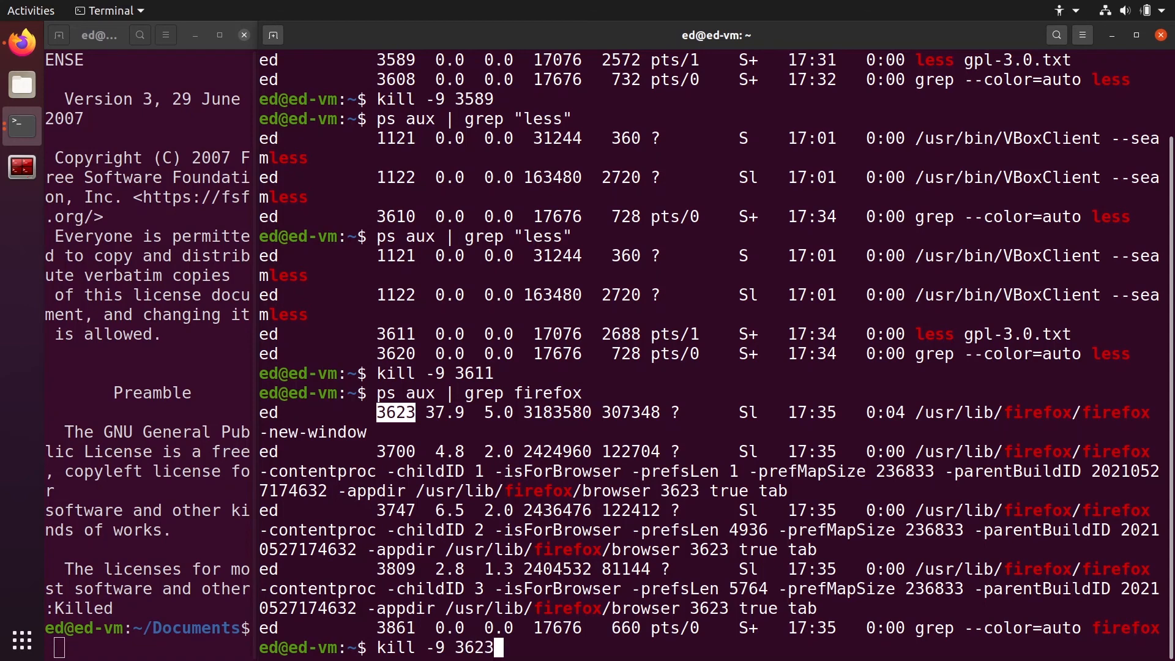
key("Return")
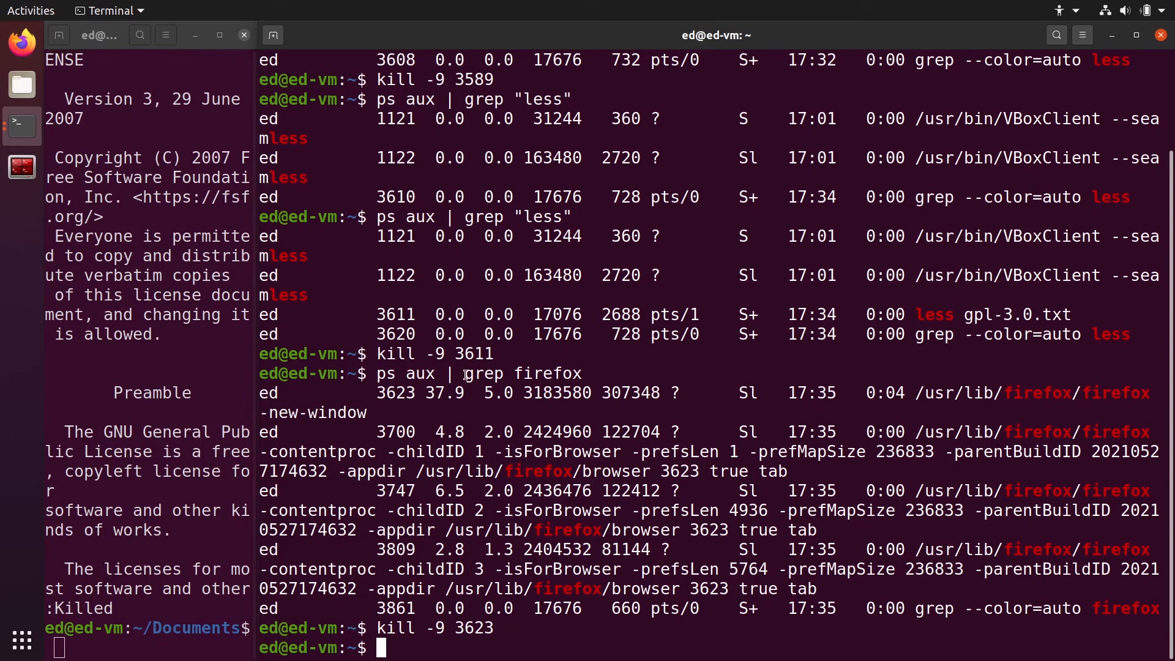
type("p")
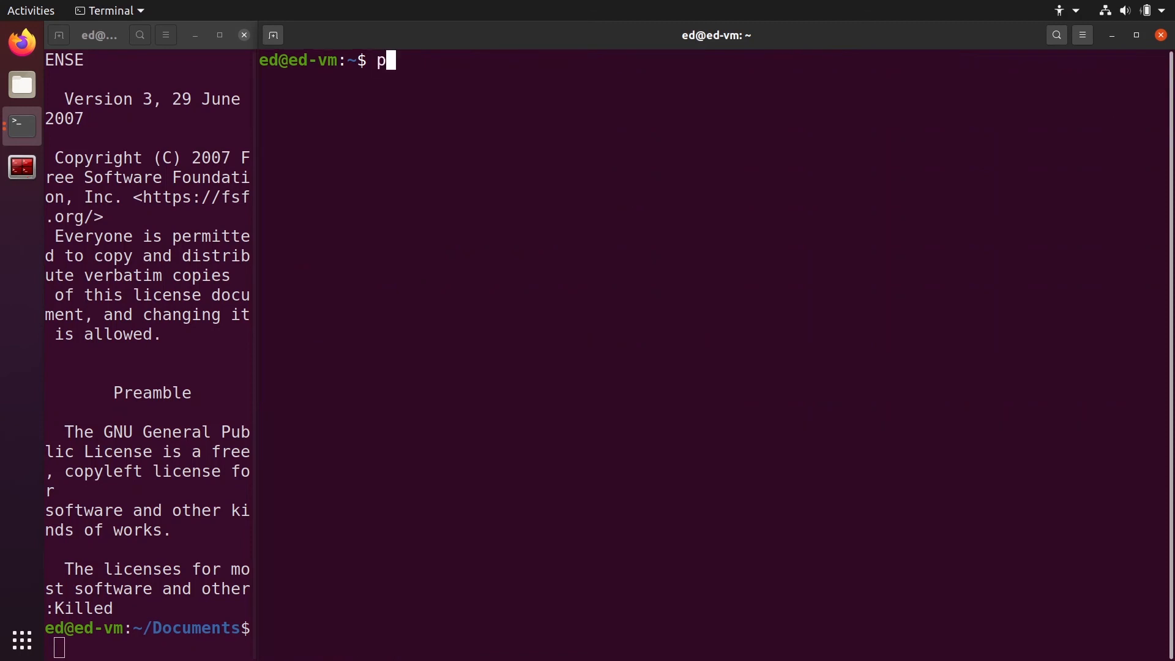
Step: Discard a half-written ps aux | grep line and leave kill -9 pid typed as a template, unrun
type("s aux |")
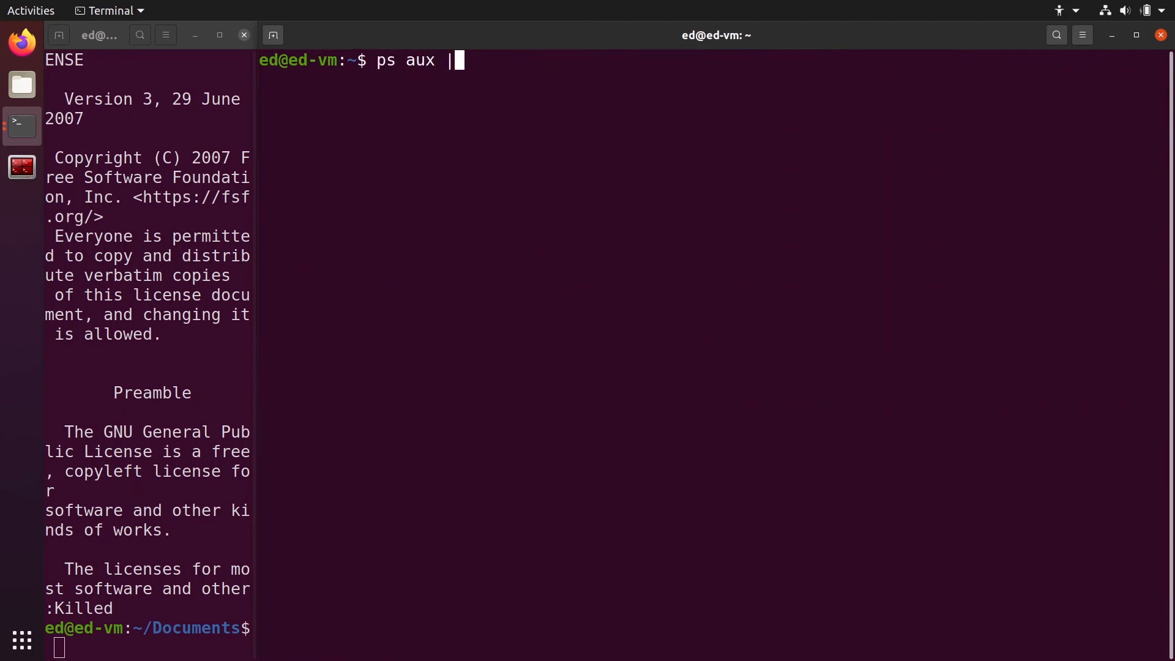
type("grep")
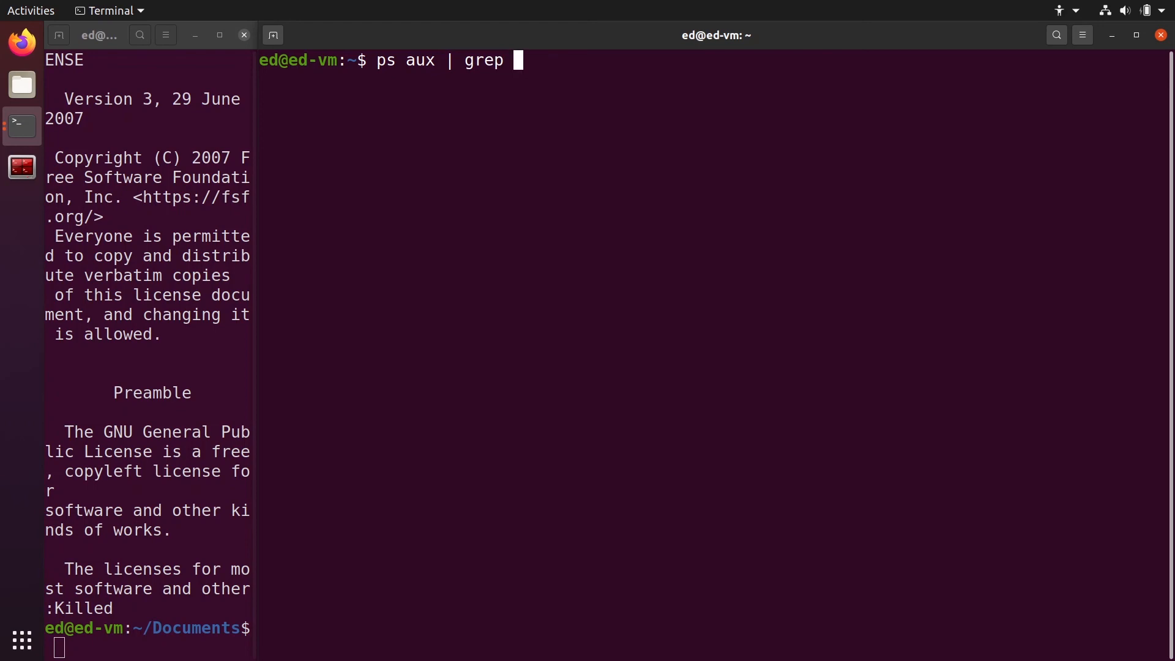
key("Return")
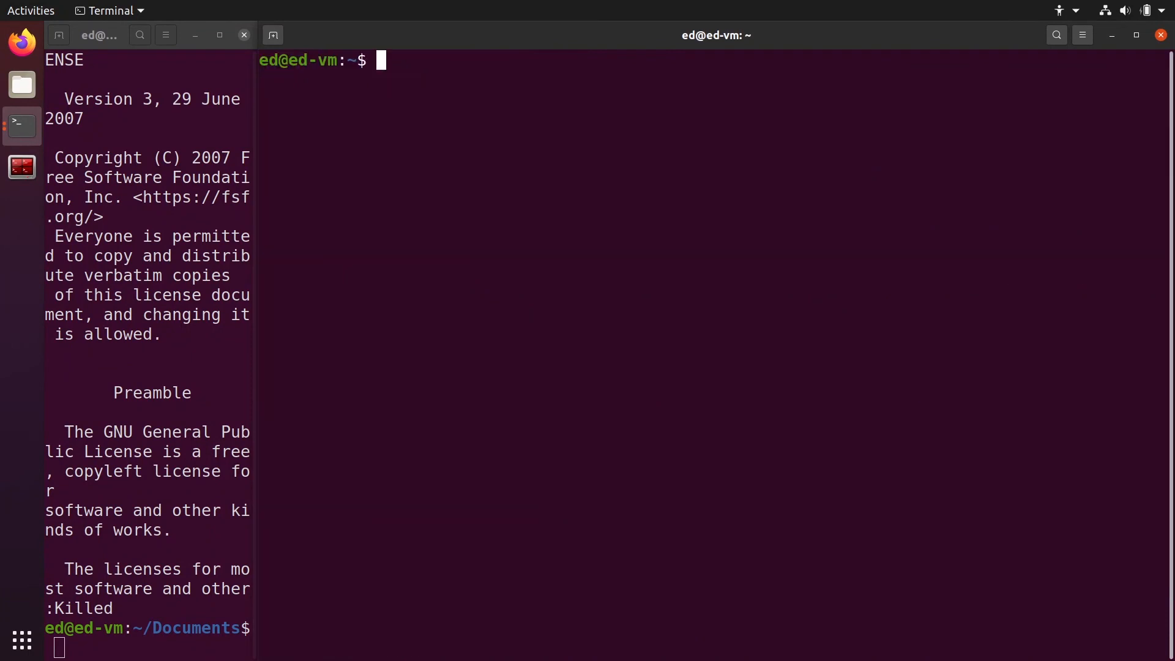
type("kill -9")
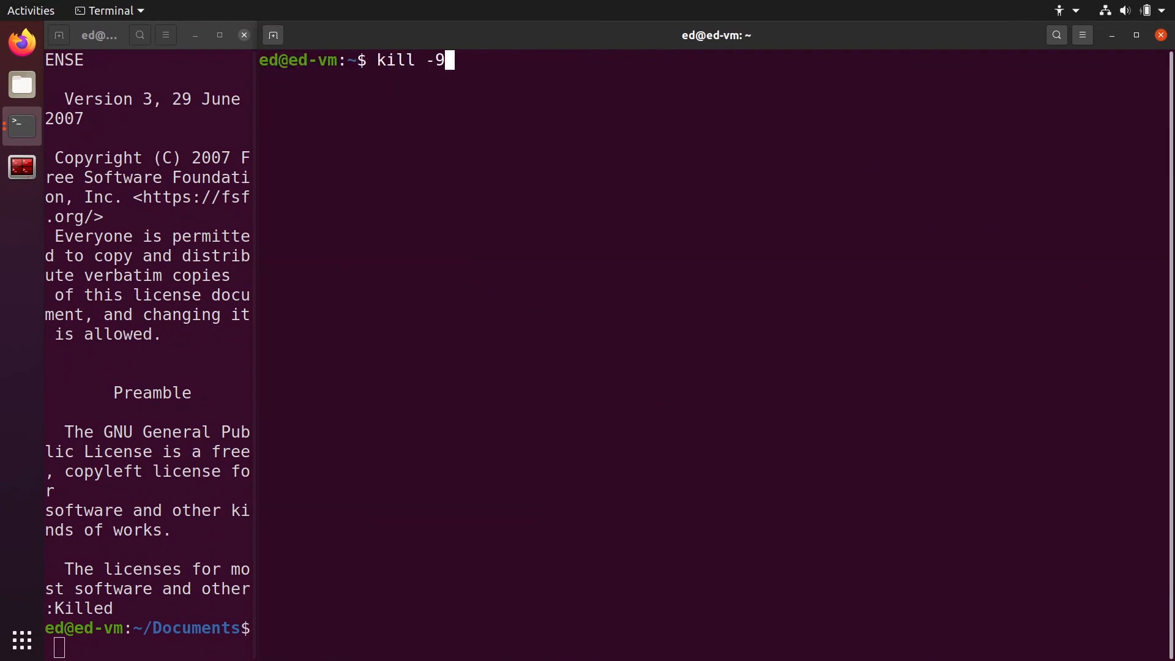
type("pid")
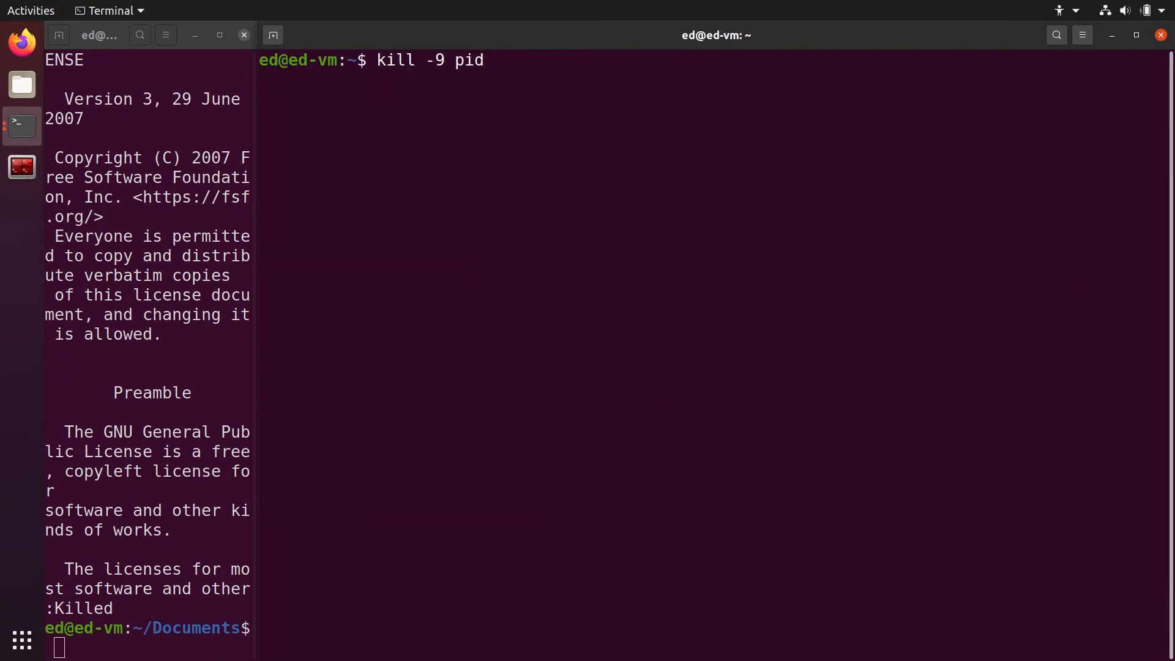